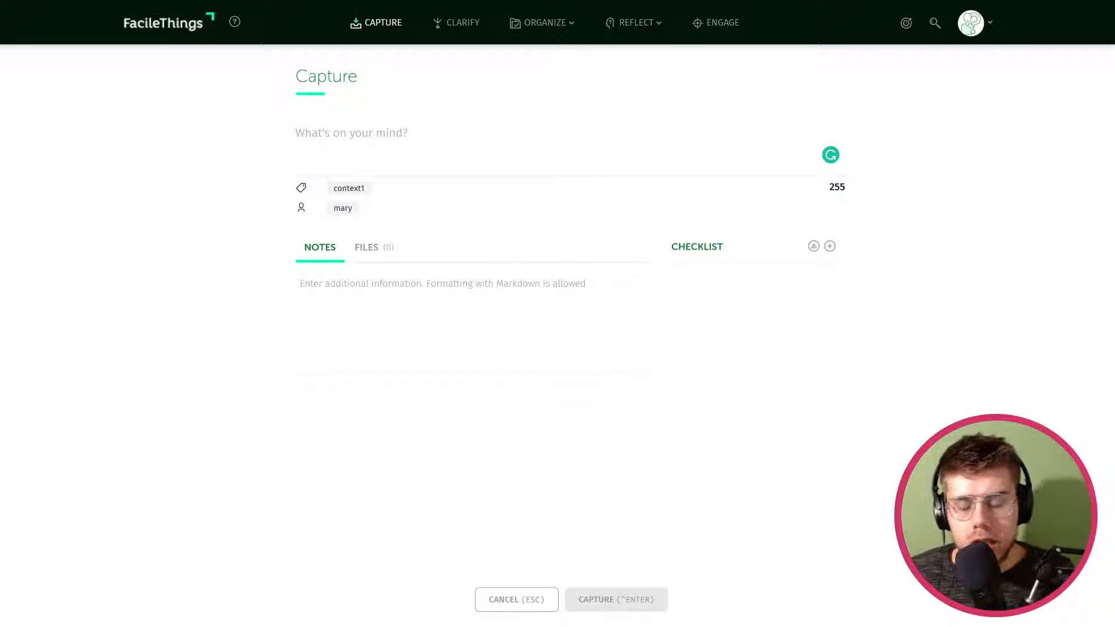
mouse_move(530, 268)
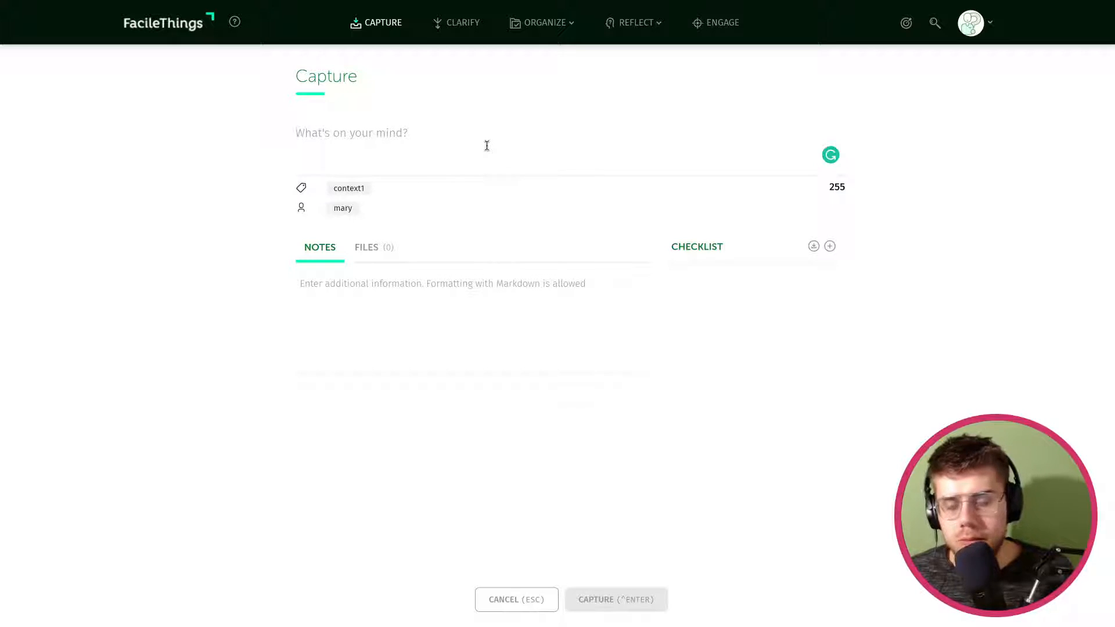
- Capture the thought "Record a GTD video" as a new Inbox item
text(Recor)
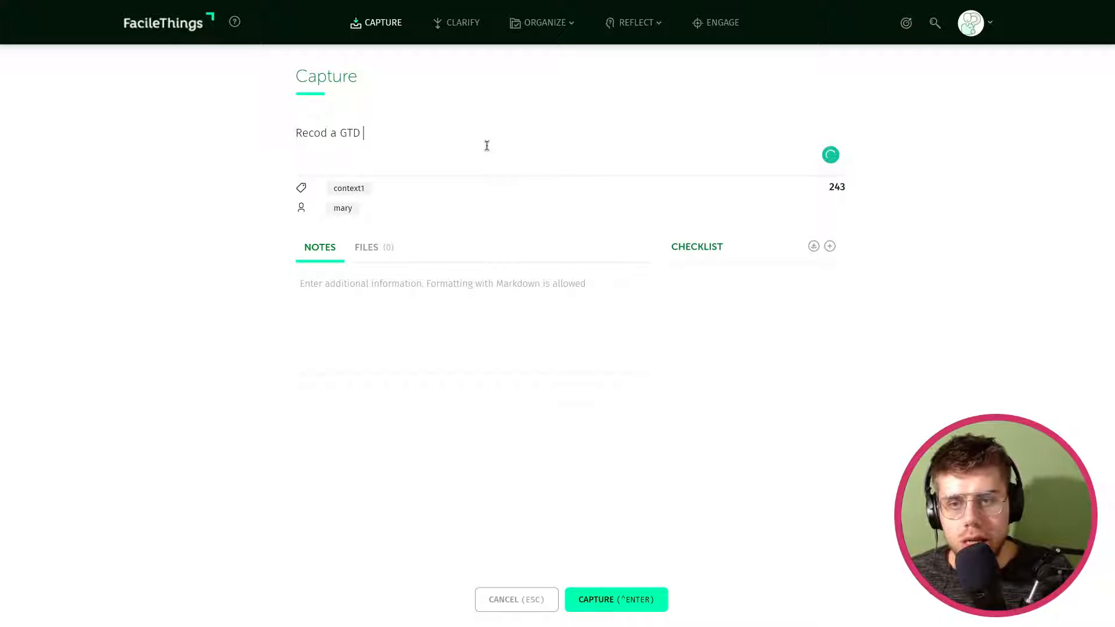
text(video)
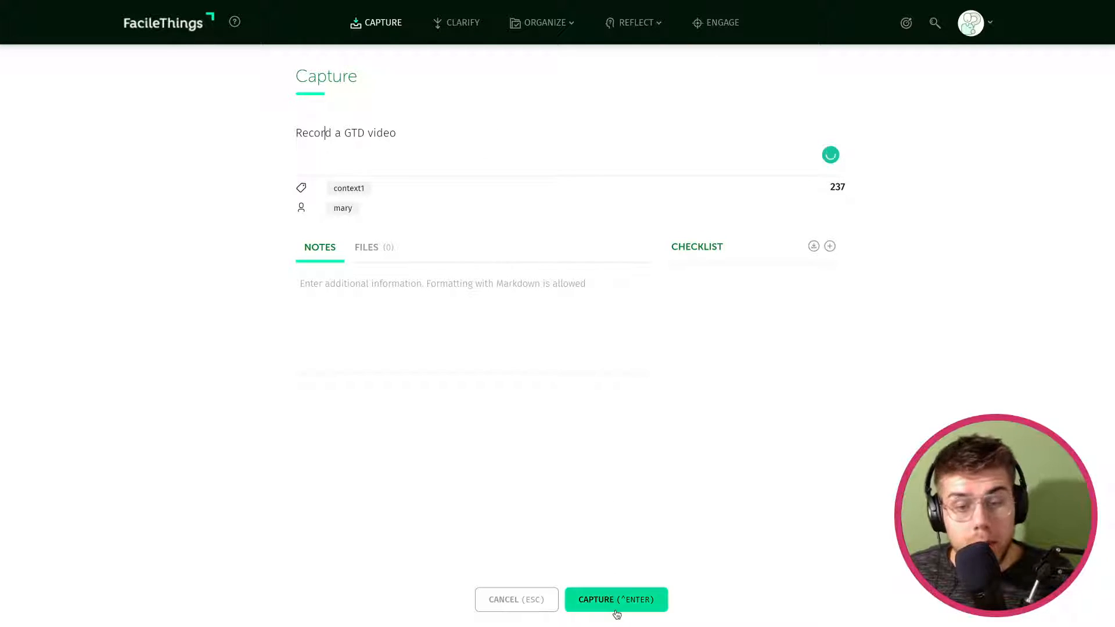
click(615, 600)
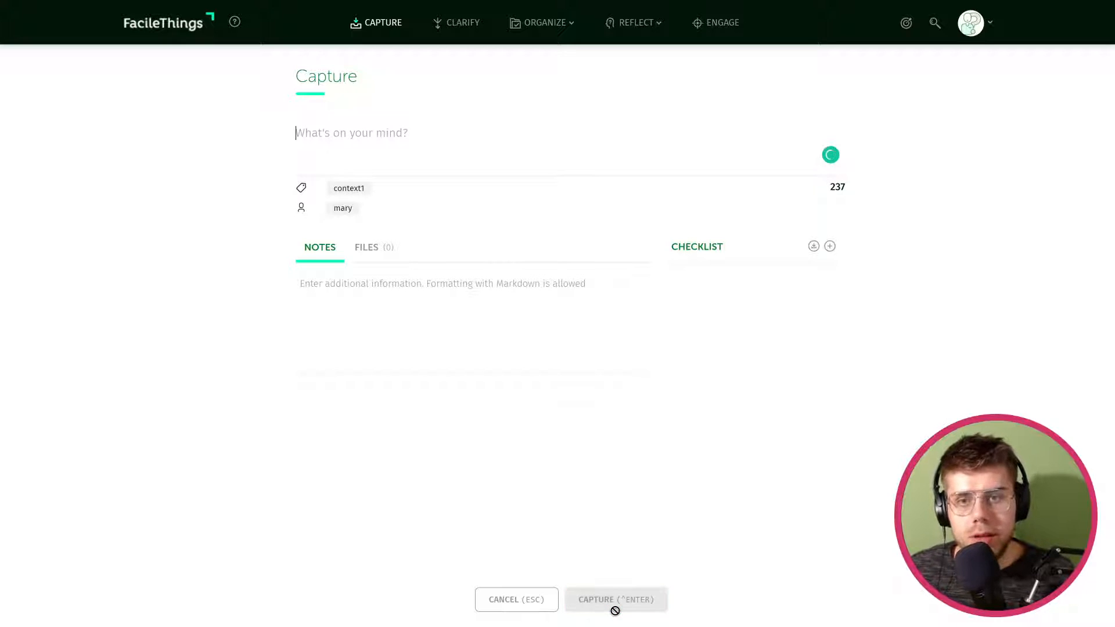
click(616, 599)
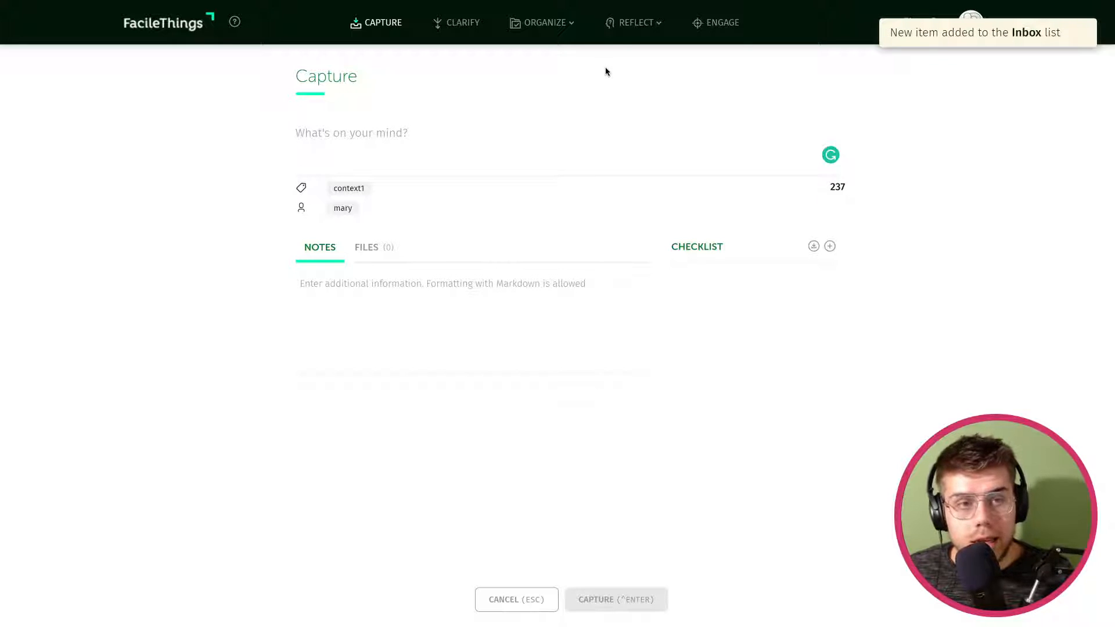
- Start clarifying the captured item and append the #studio tag to its title
click(463, 22)
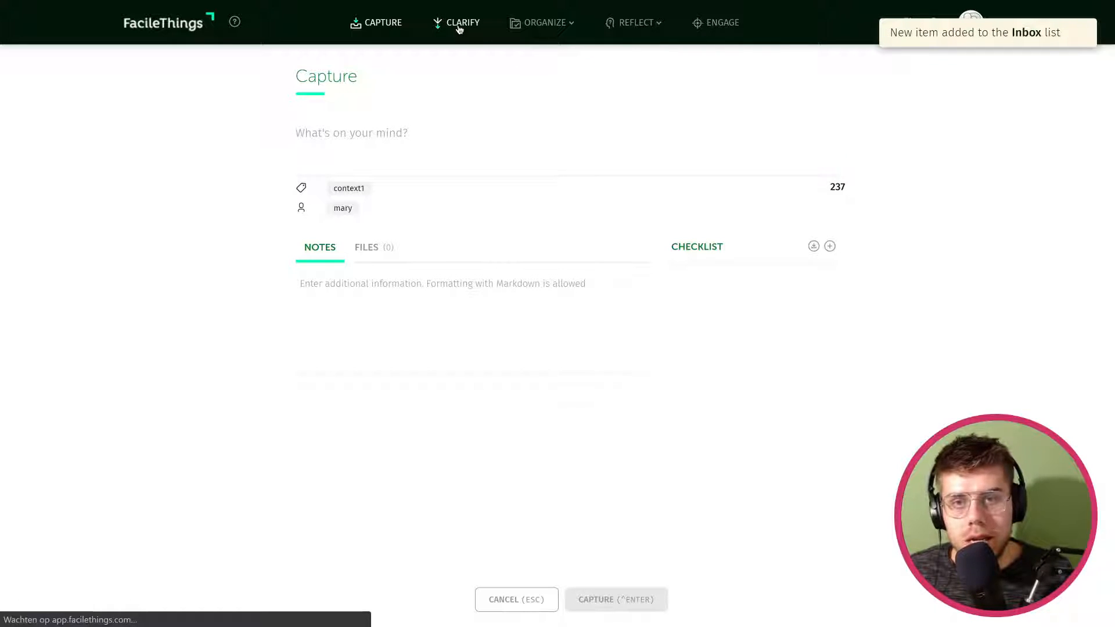
click(457, 23)
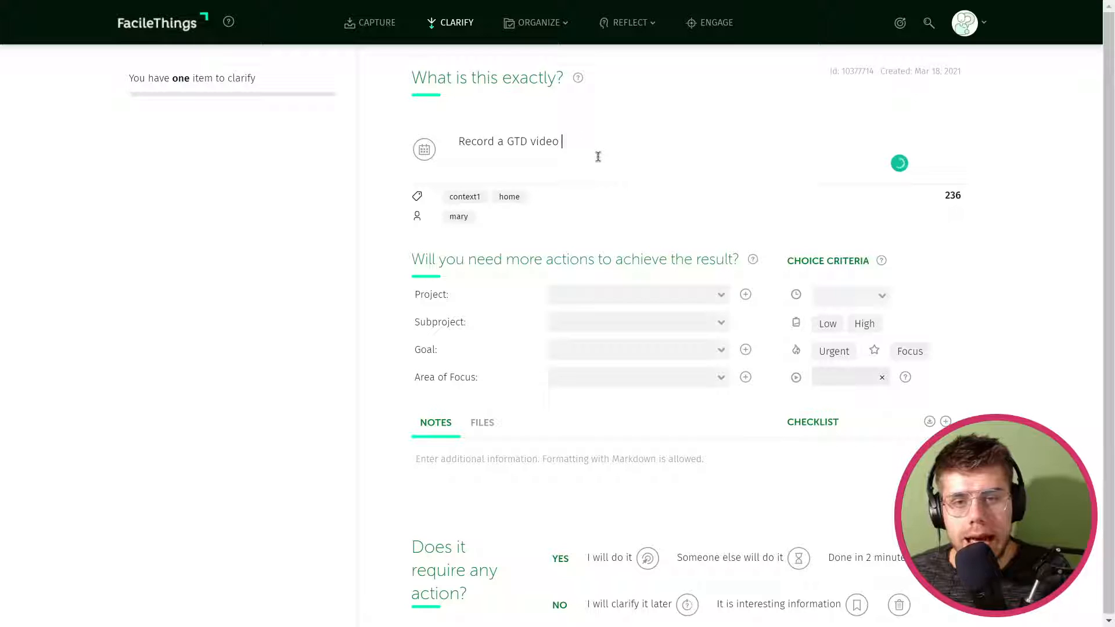
text(#studio)
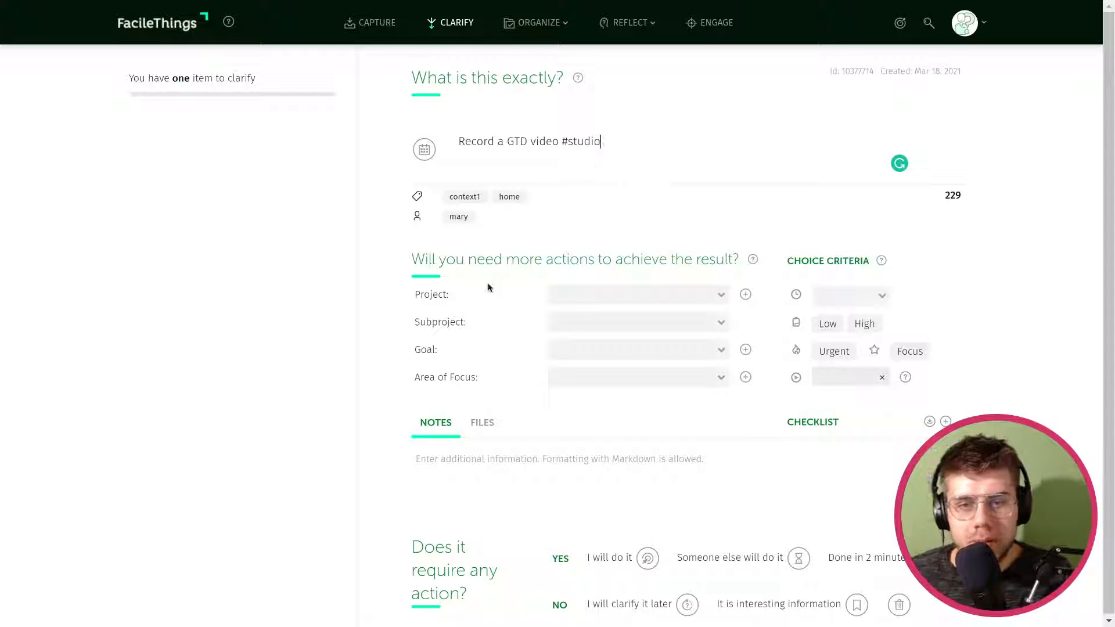
mouse_move(610, 304)
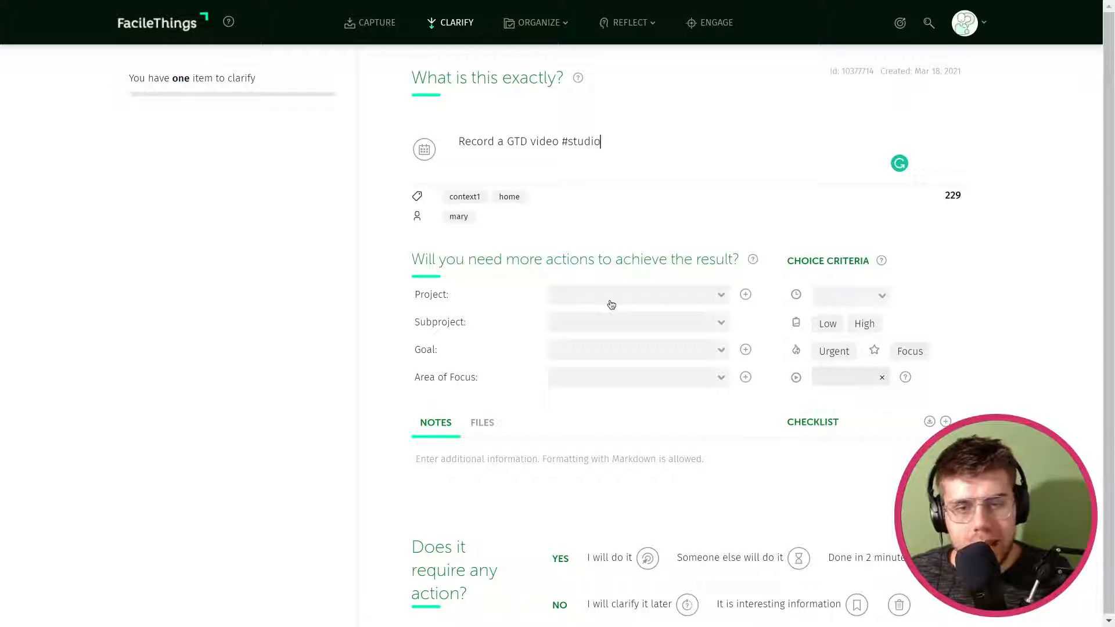
- Review the Project, Goal and time estimate choices without selecting any
click(636, 294)
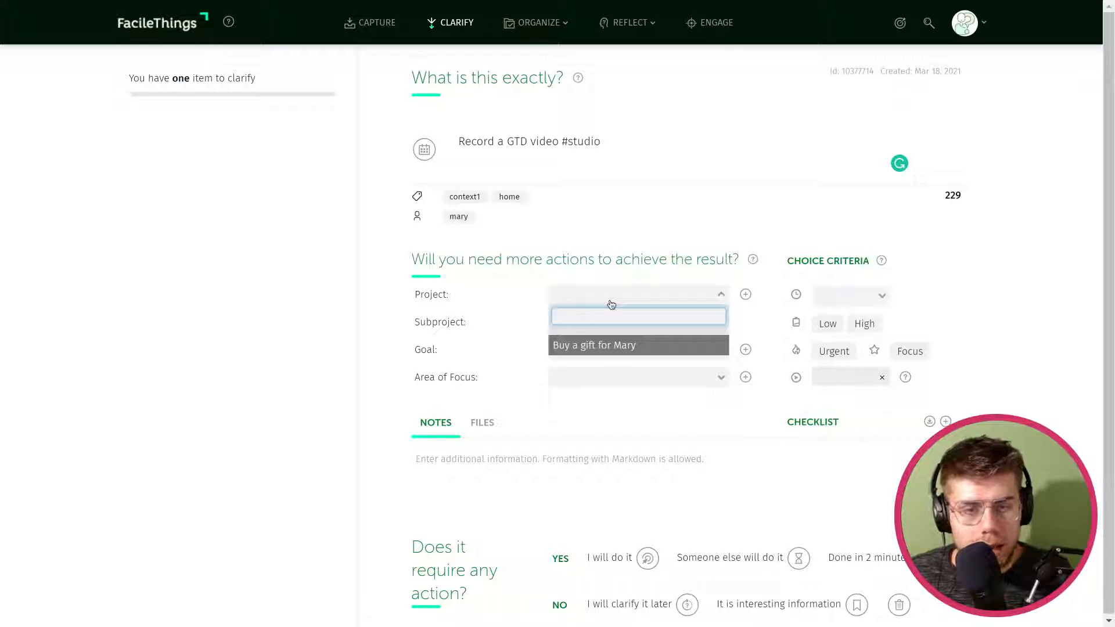
click(720, 294)
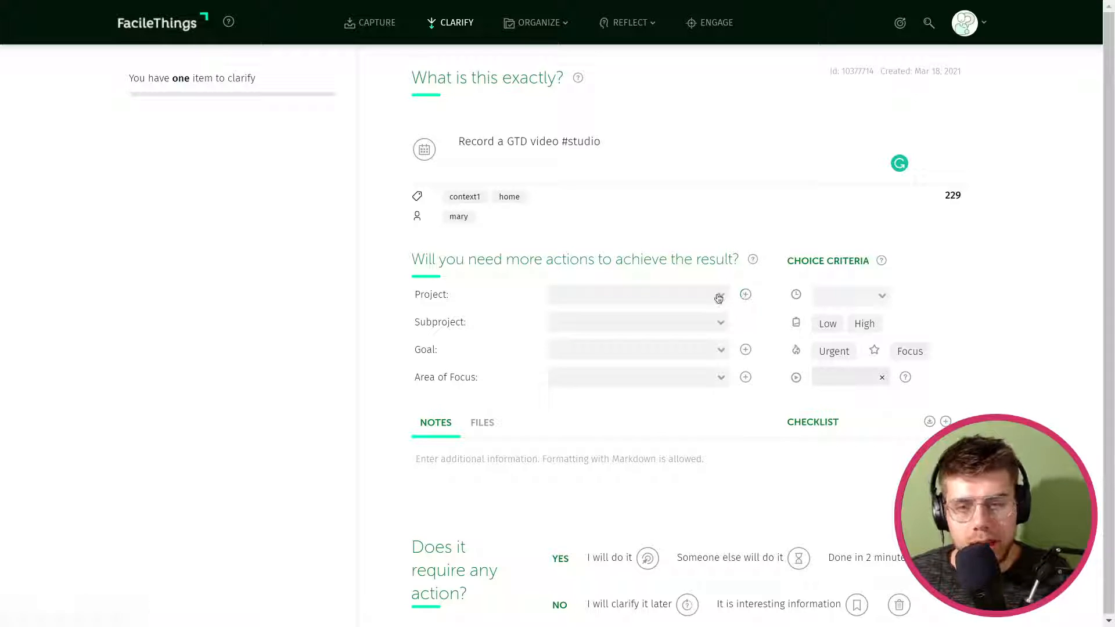
mouse_move(709, 344)
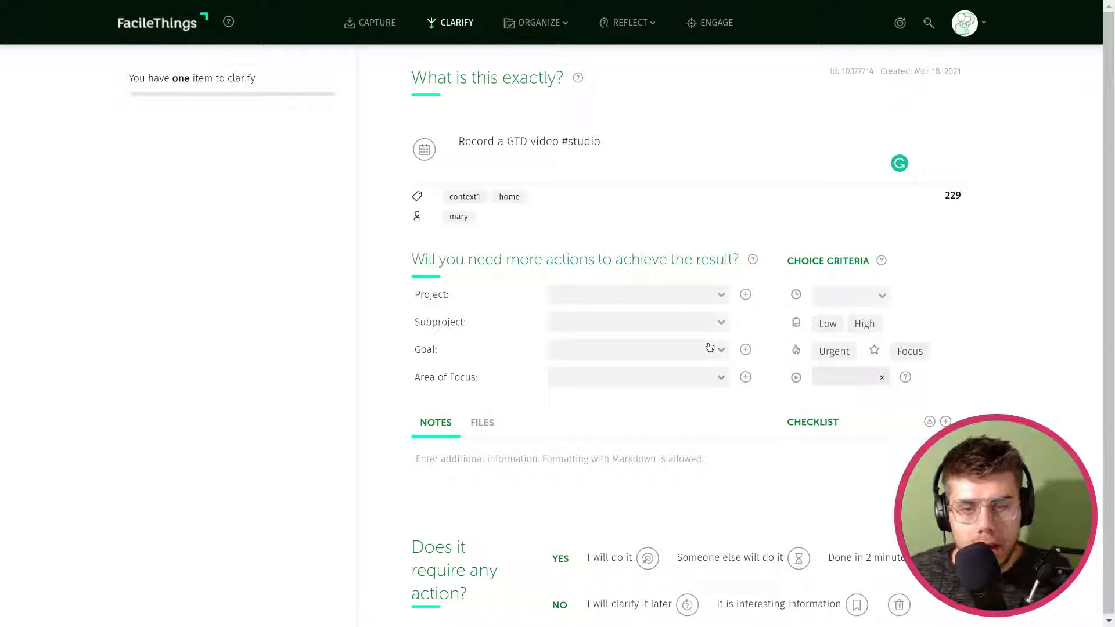
click(636, 349)
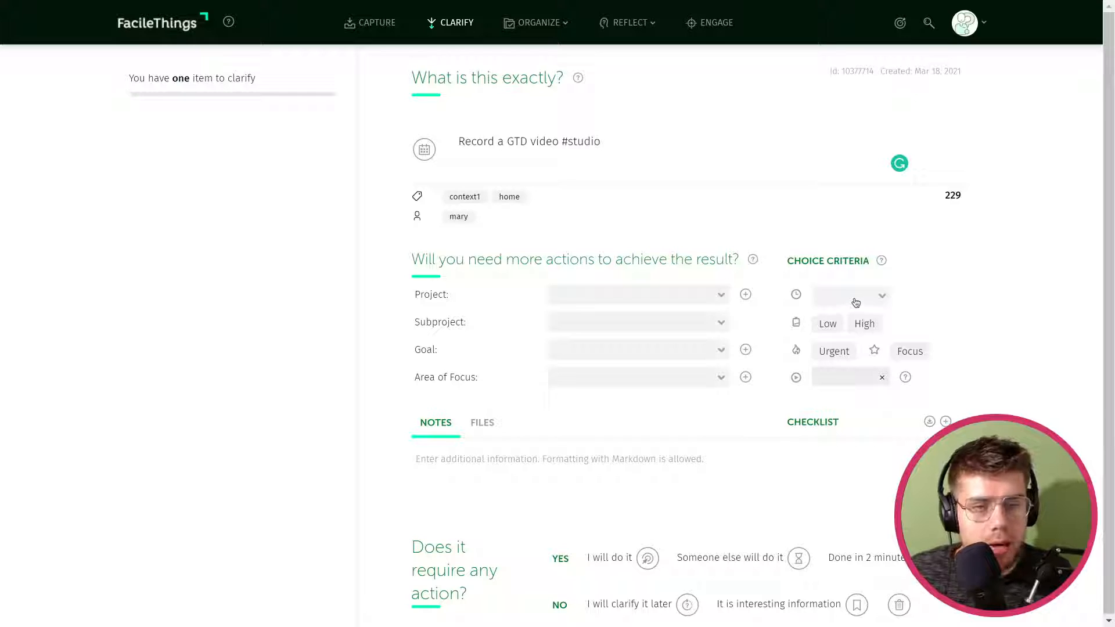
click(850, 295)
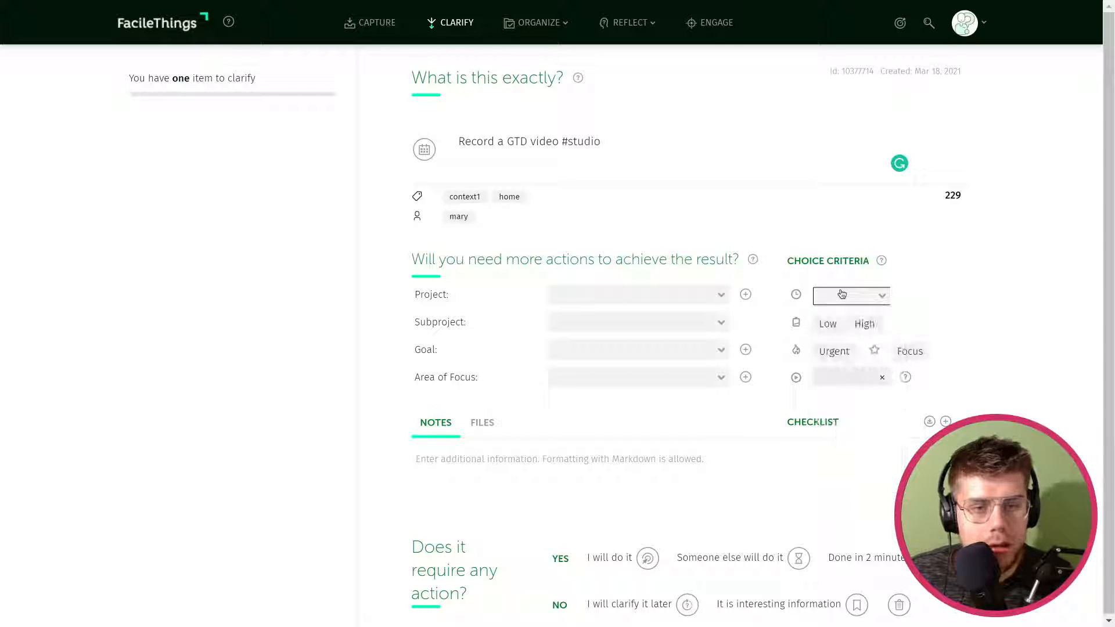
mouse_move(796, 324)
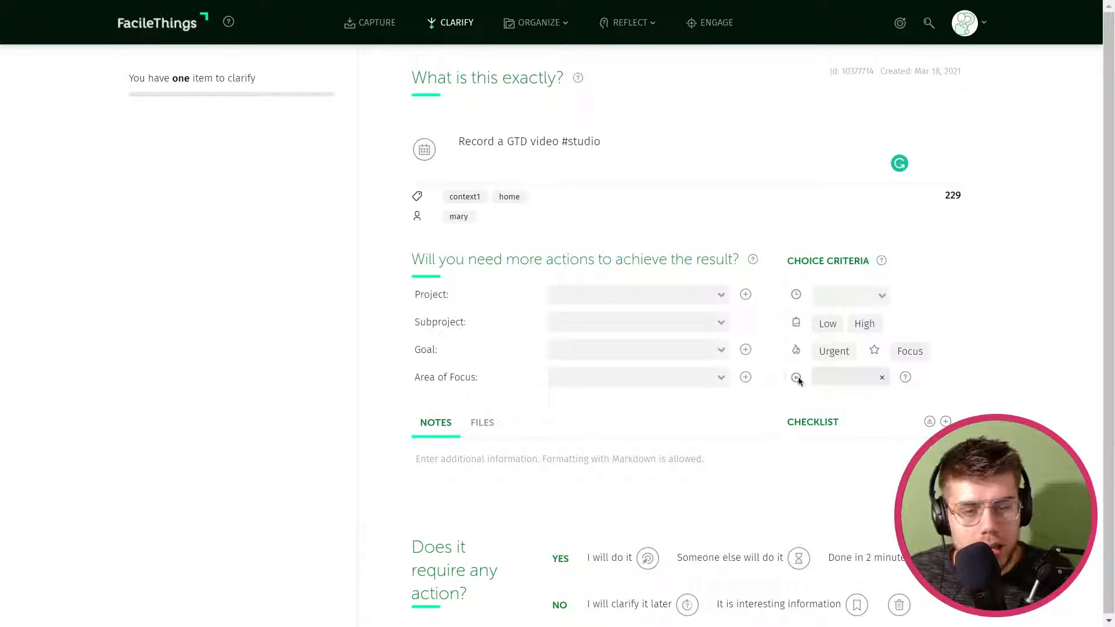
click(796, 377)
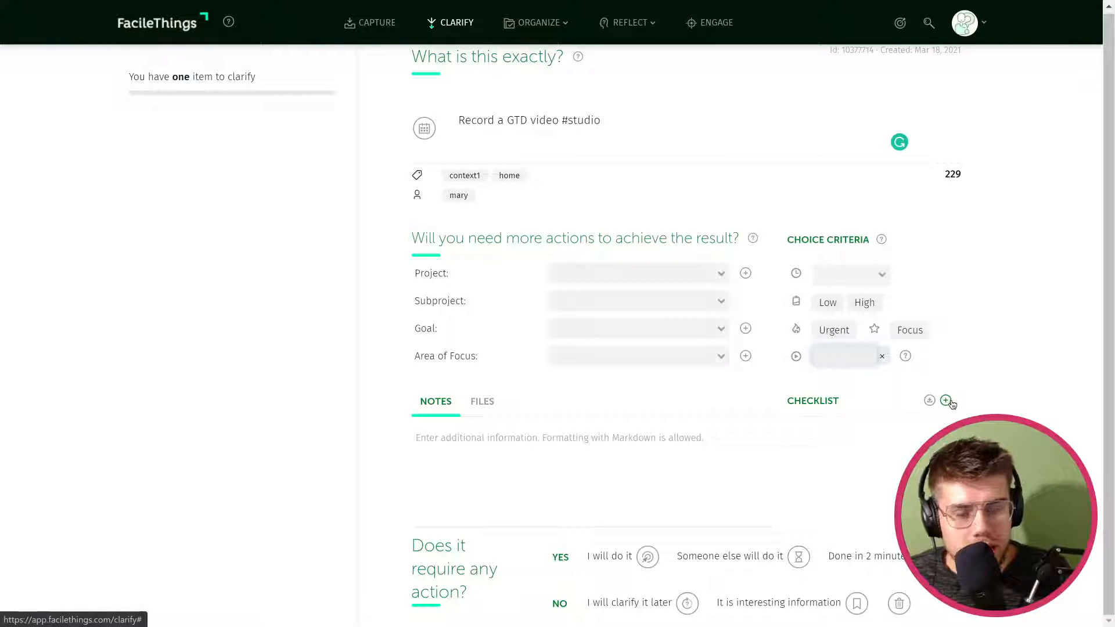
- Scroll to and highlight the "Does it require any action?" question for the item
scroll(down, 3)
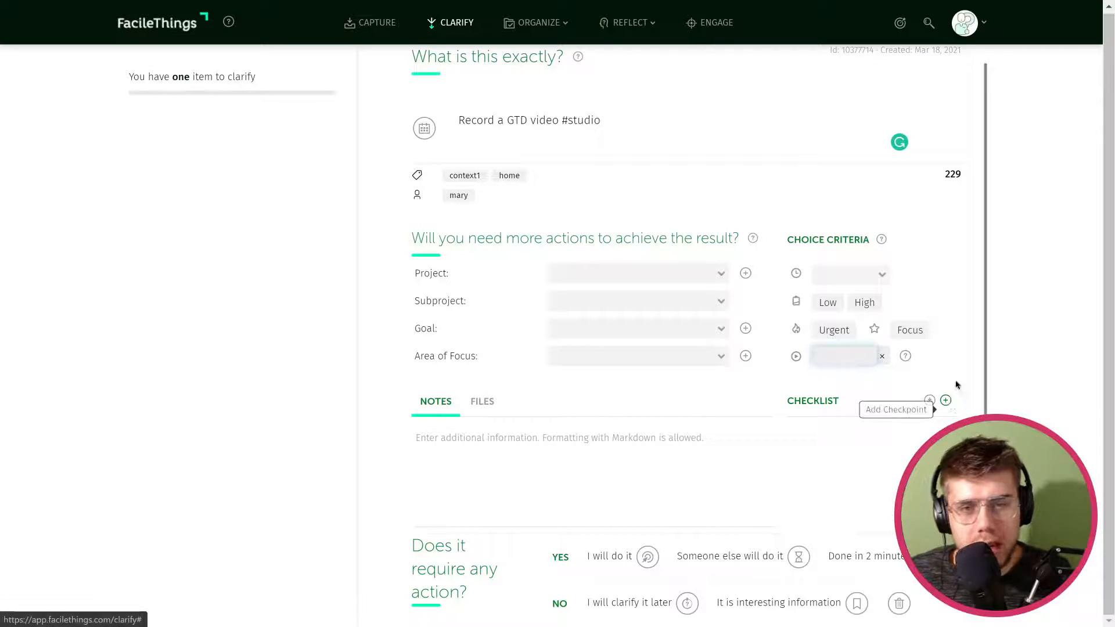
mouse_move(959, 364)
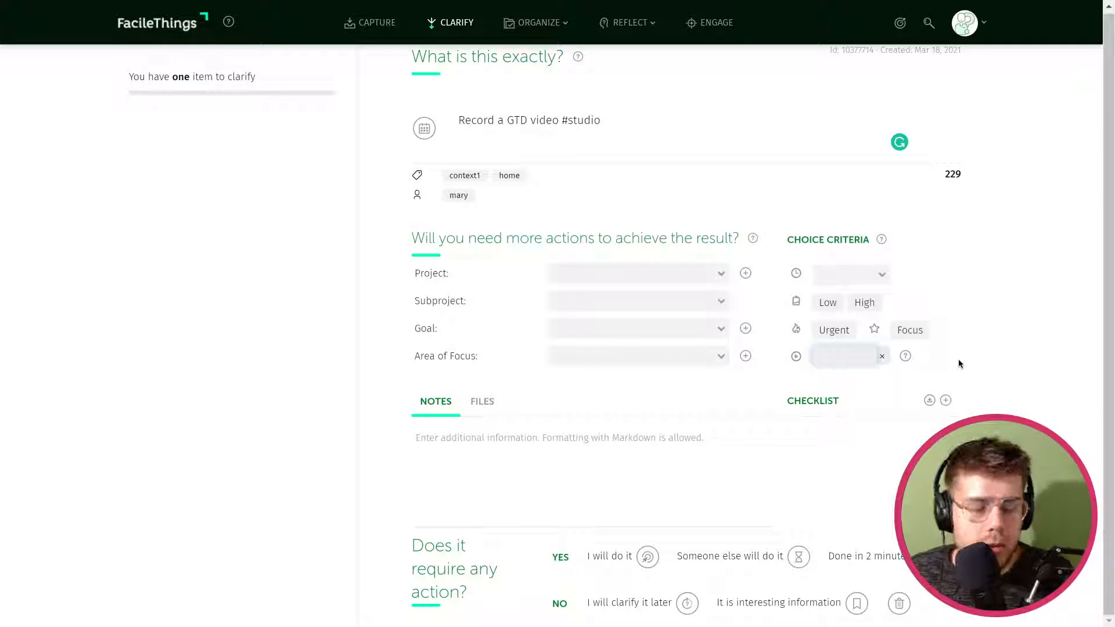
mouse_move(517, 375)
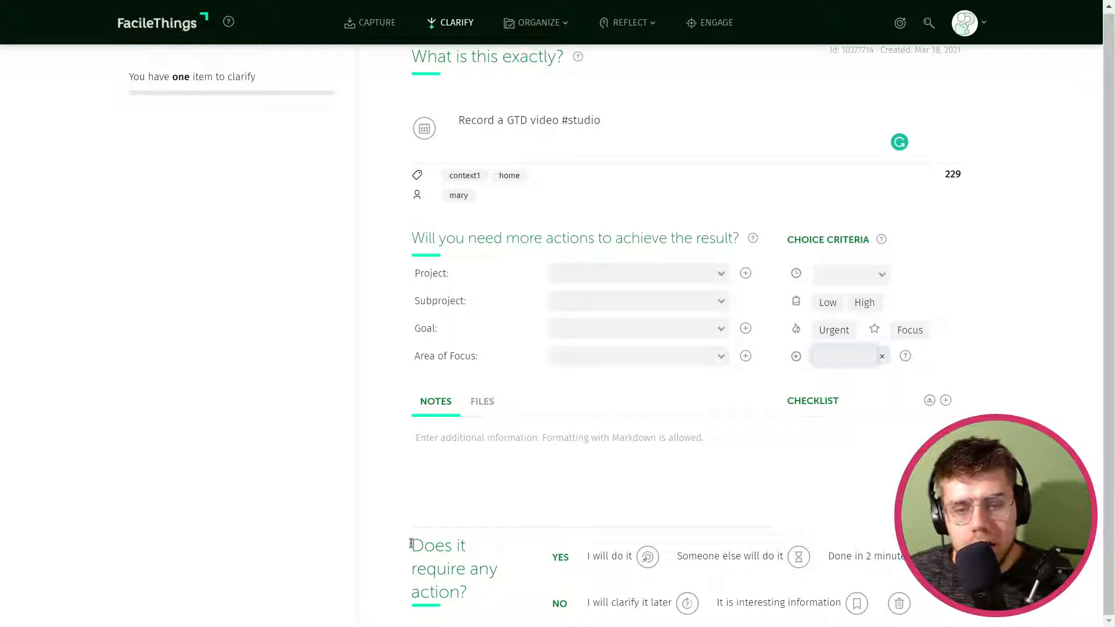
drag(411, 545, 469, 593)
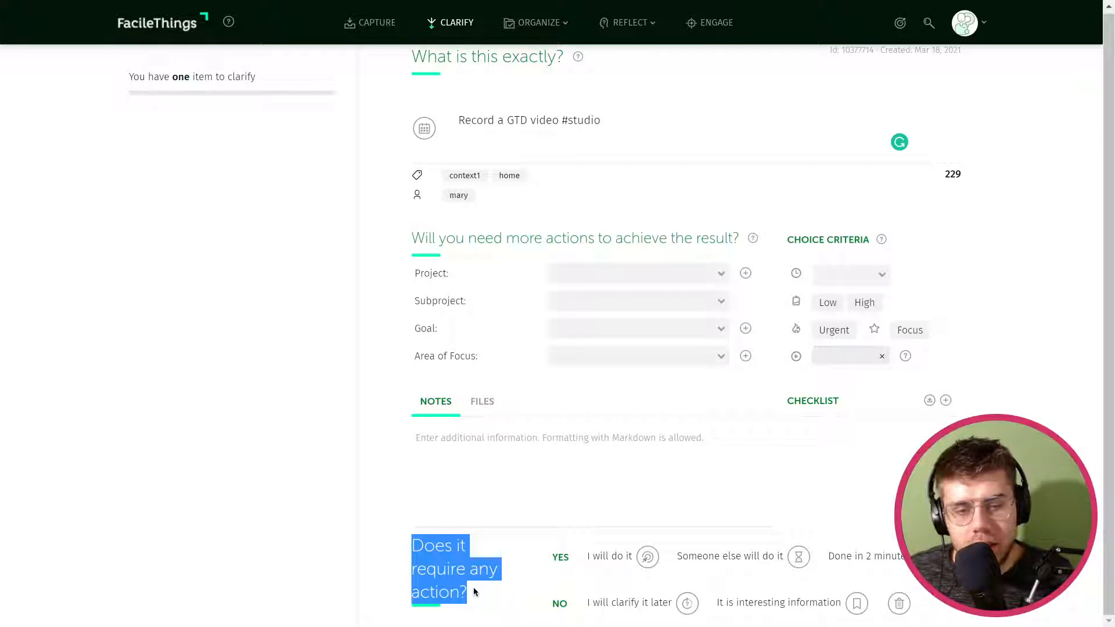
click(647, 556)
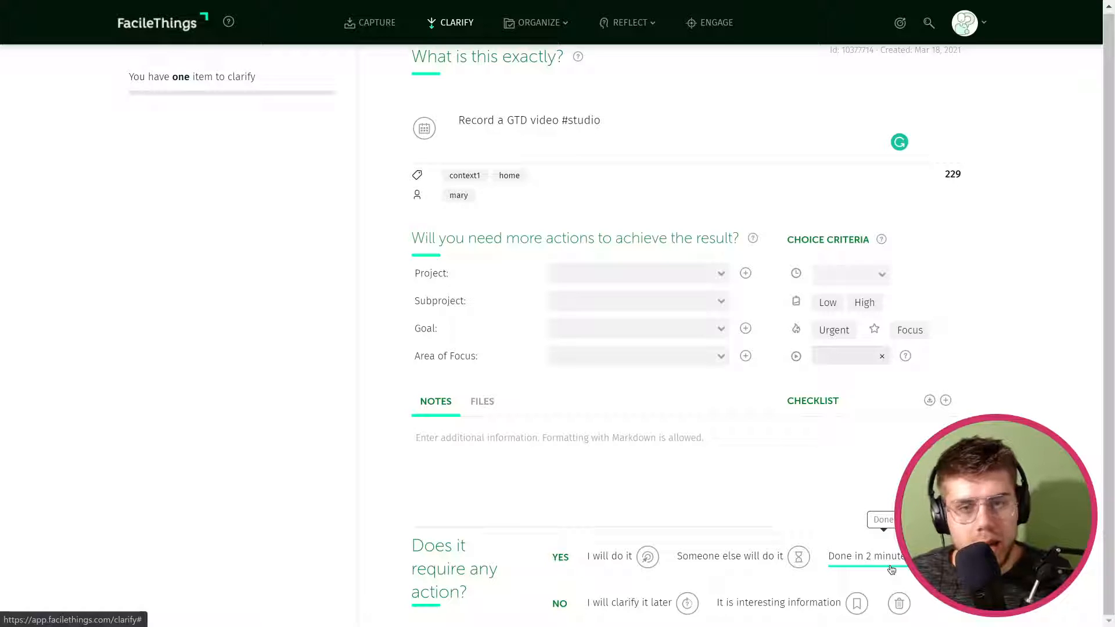
mouse_move(857, 501)
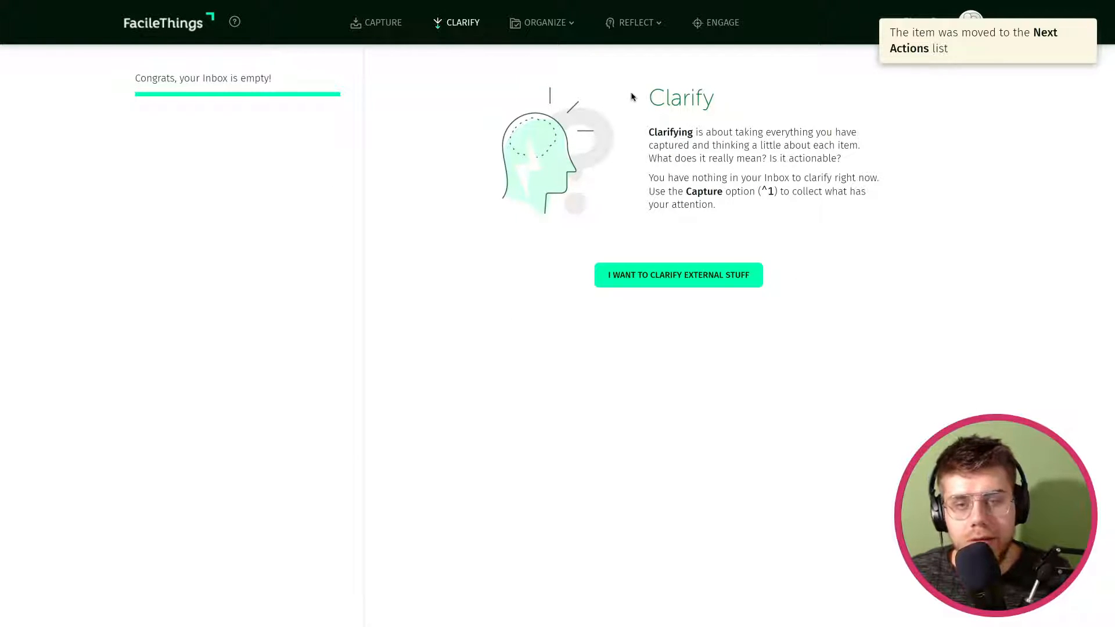
- Browse the Tickler File and Reference Material lists, ending on Next Actions with its two actions
click(542, 23)
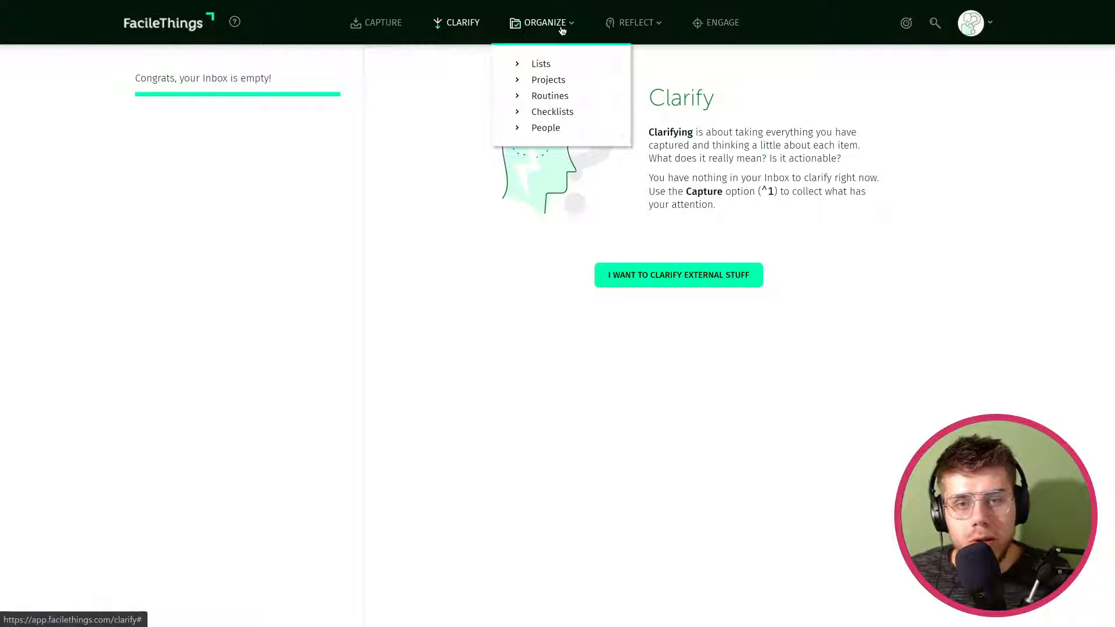
mouse_move(553, 42)
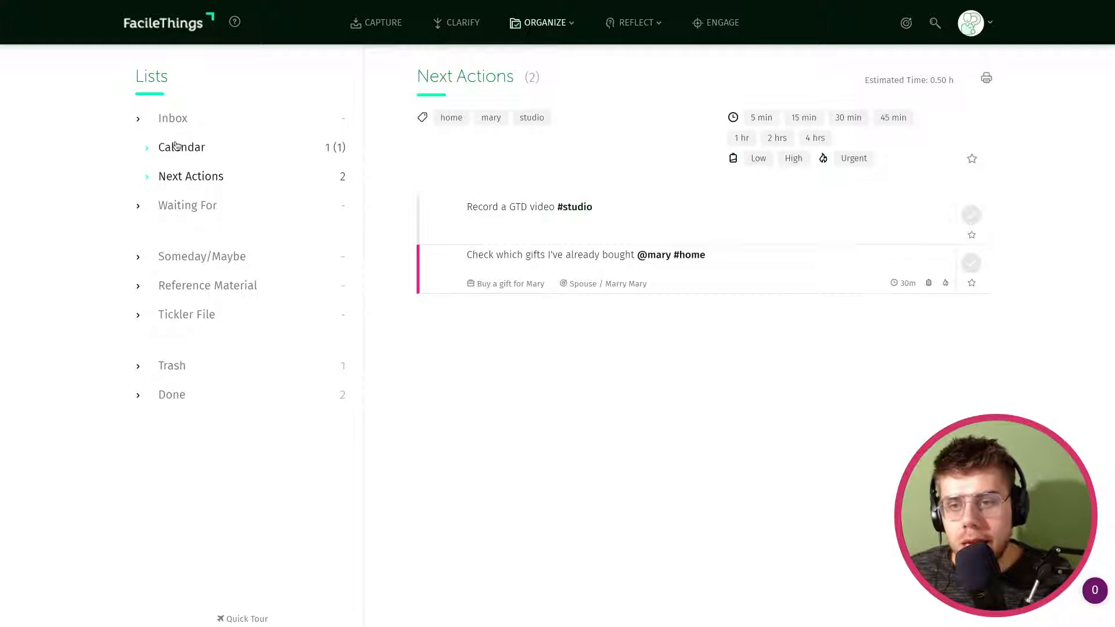
mouse_move(187, 205)
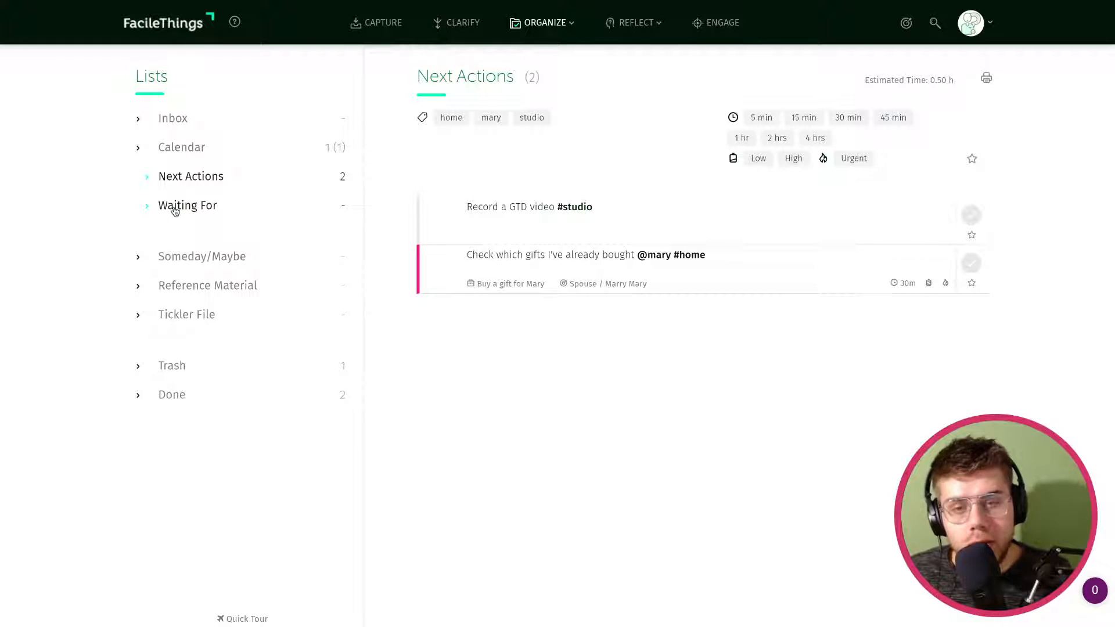
mouse_move(186, 315)
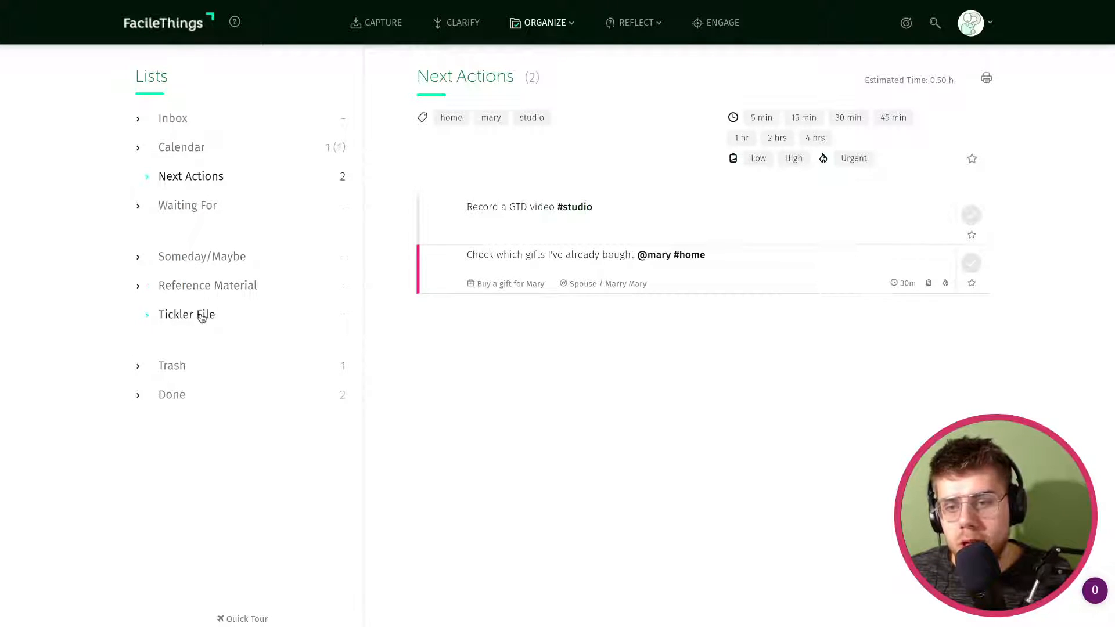
click(186, 314)
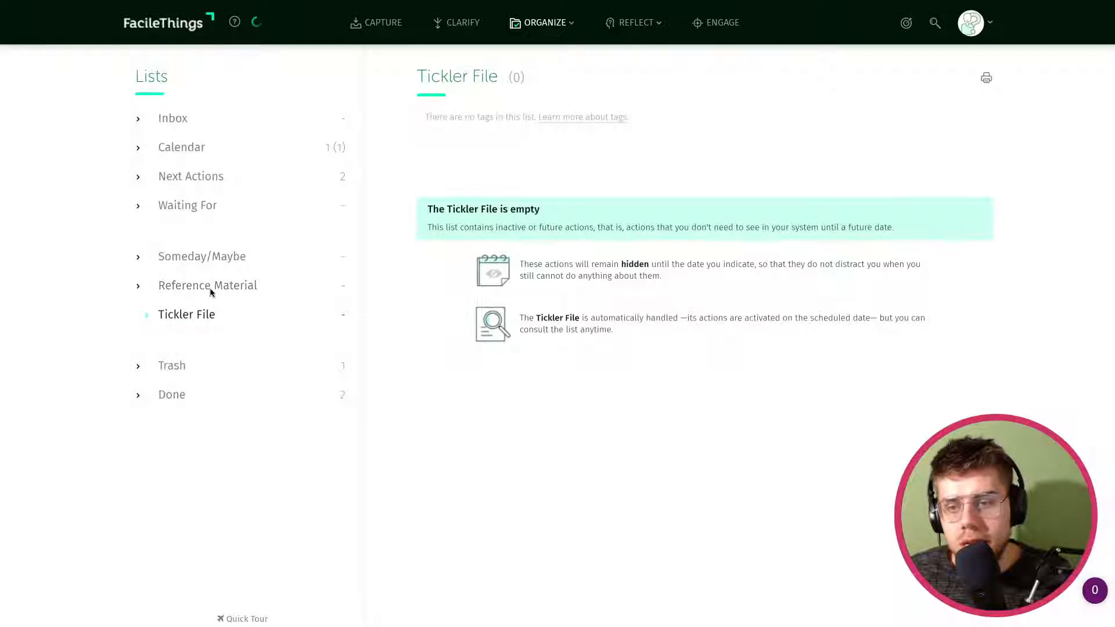
click(206, 286)
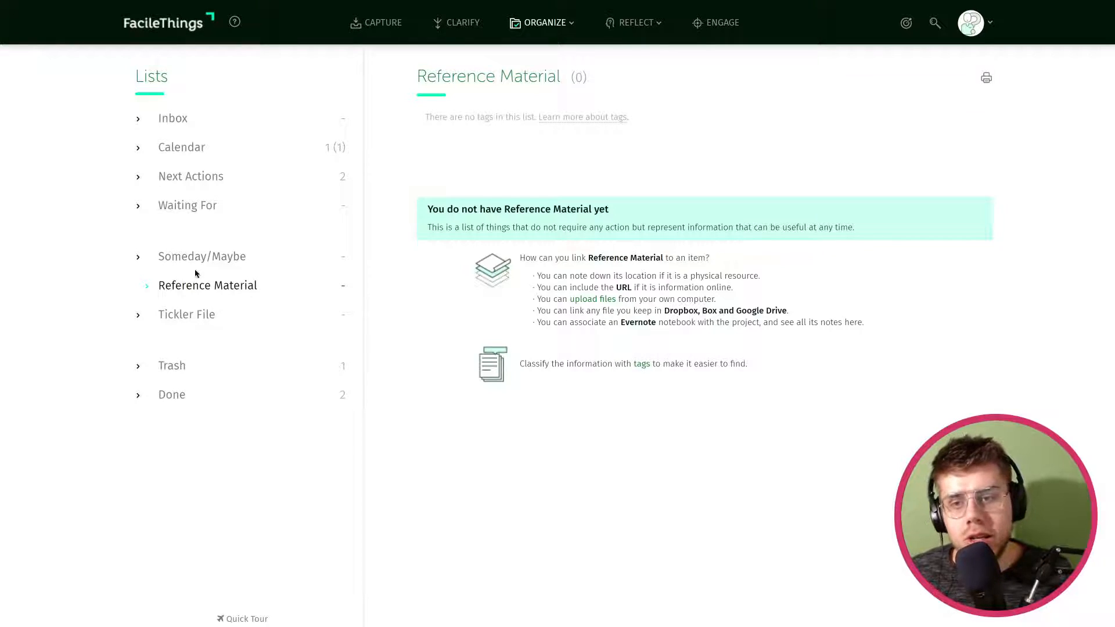
click(202, 256)
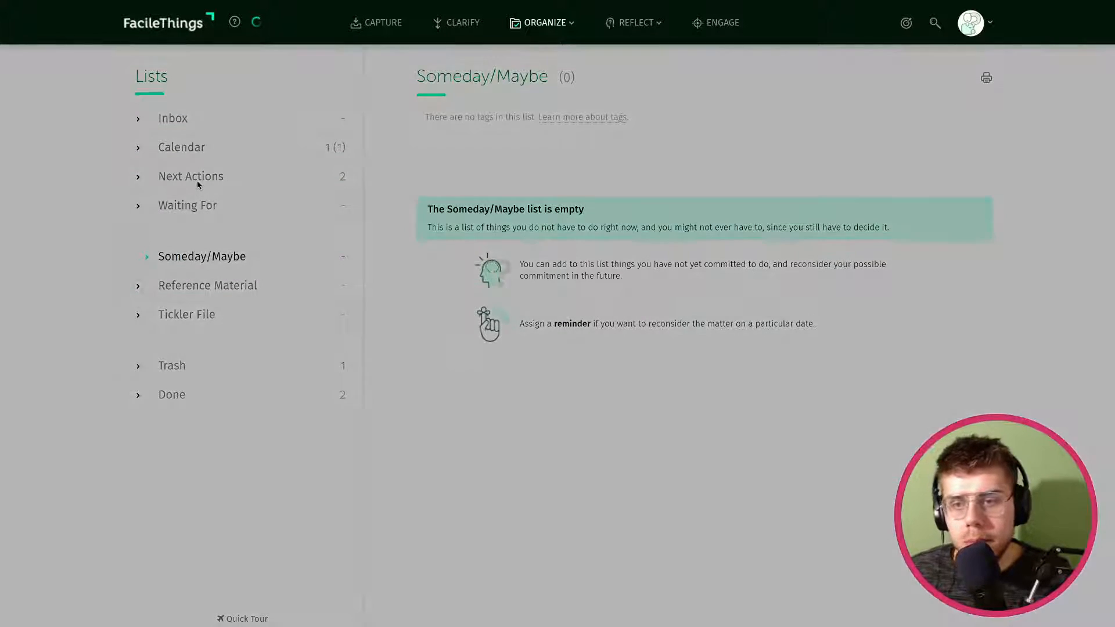
click(190, 175)
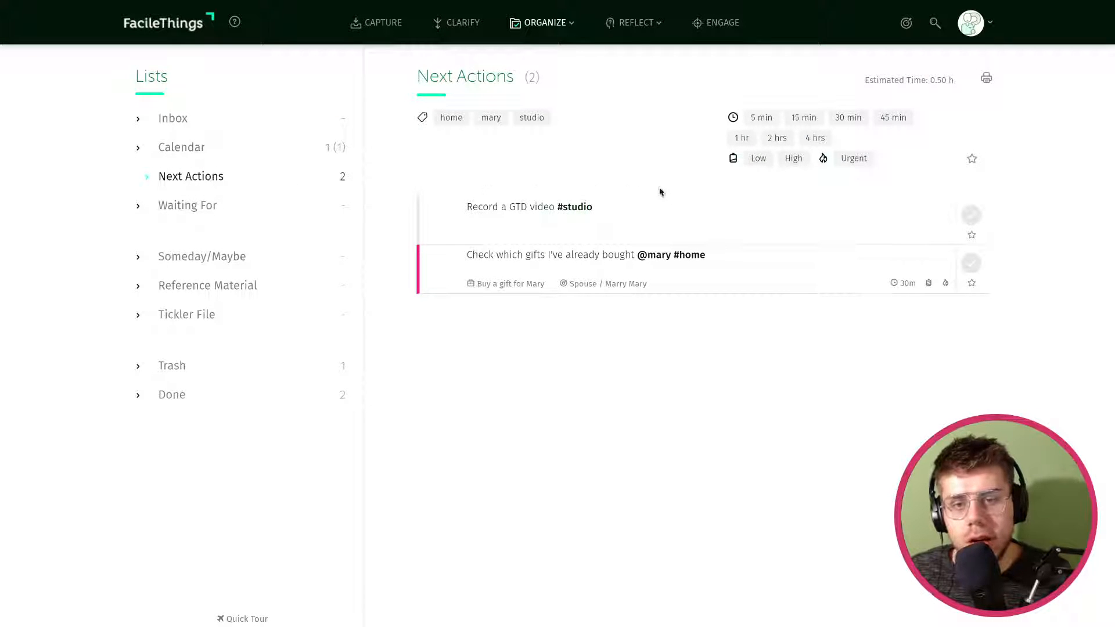
click(971, 215)
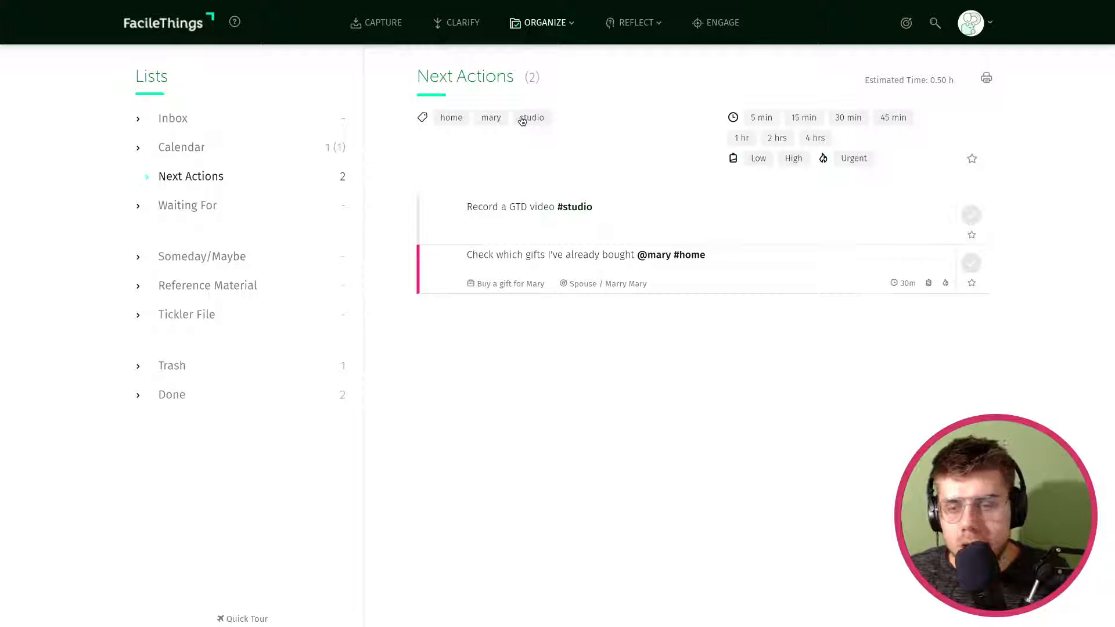
- Go to the Projects overview from the Organize sections
click(542, 22)
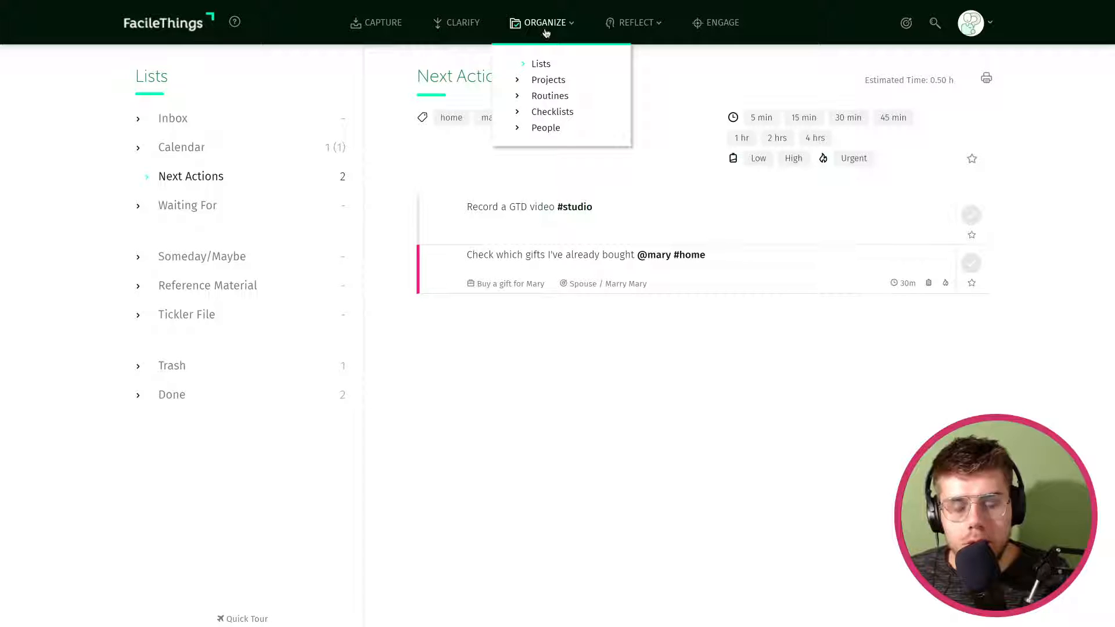
click(971, 263)
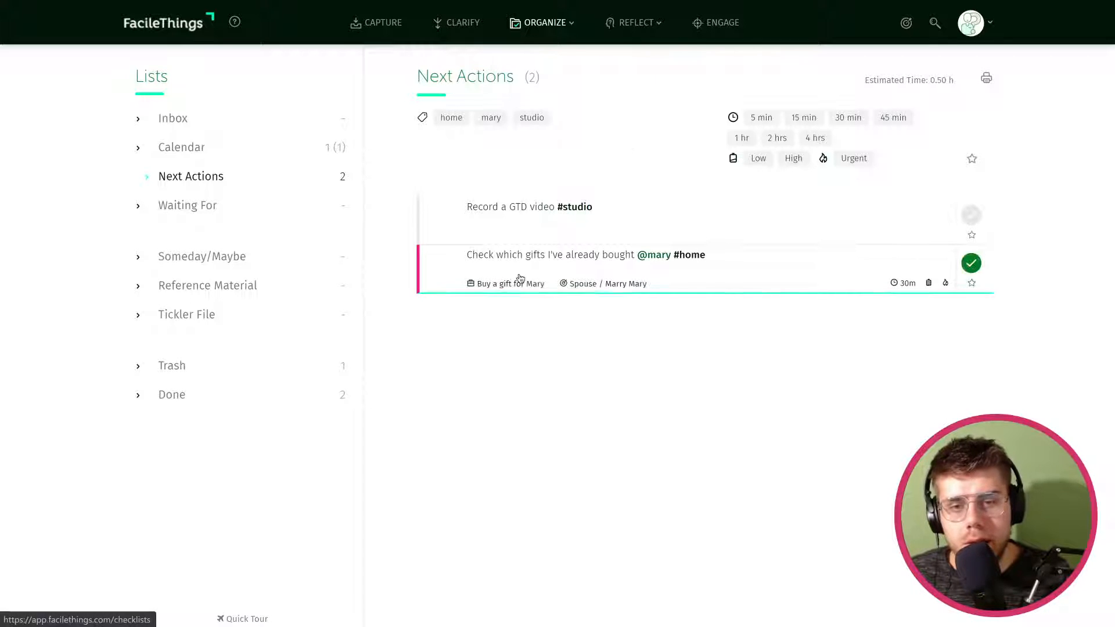
click(543, 23)
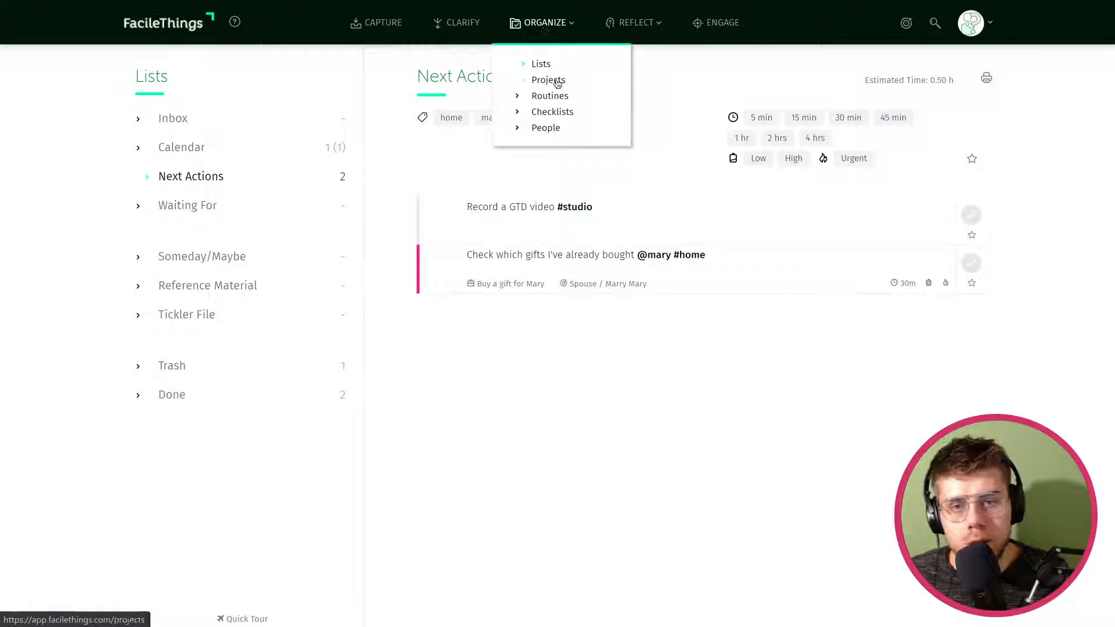
click(547, 80)
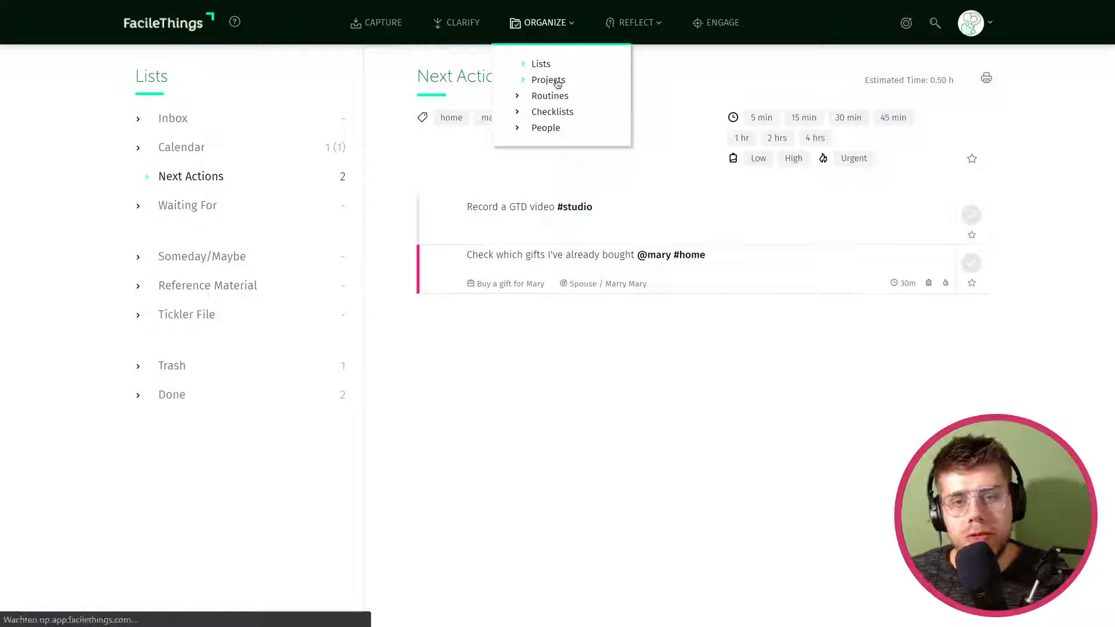
click(547, 80)
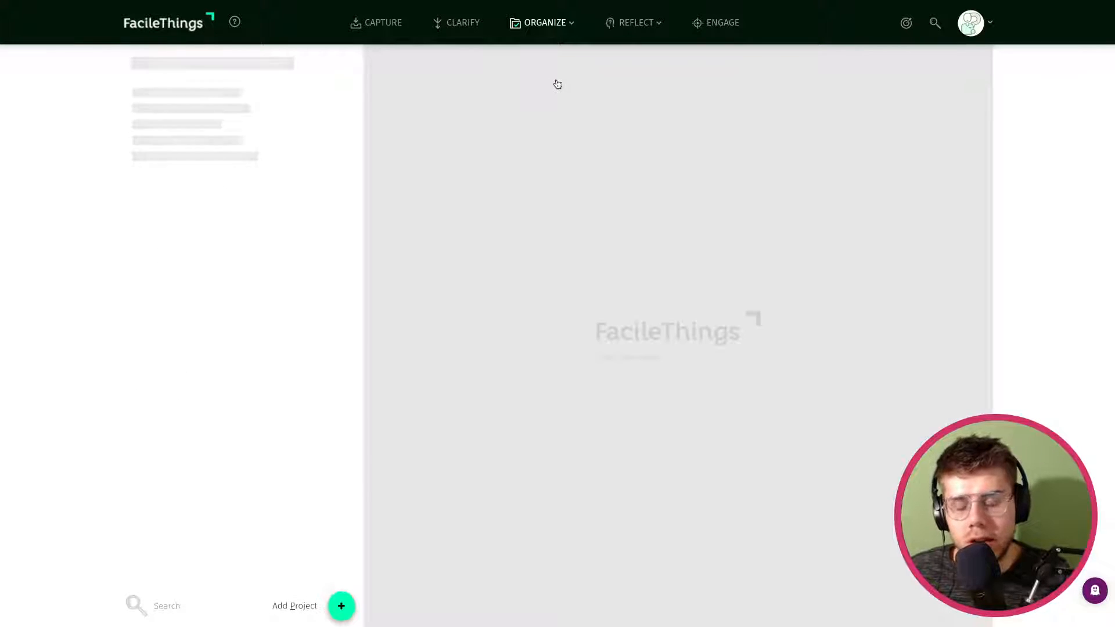
click(544, 22)
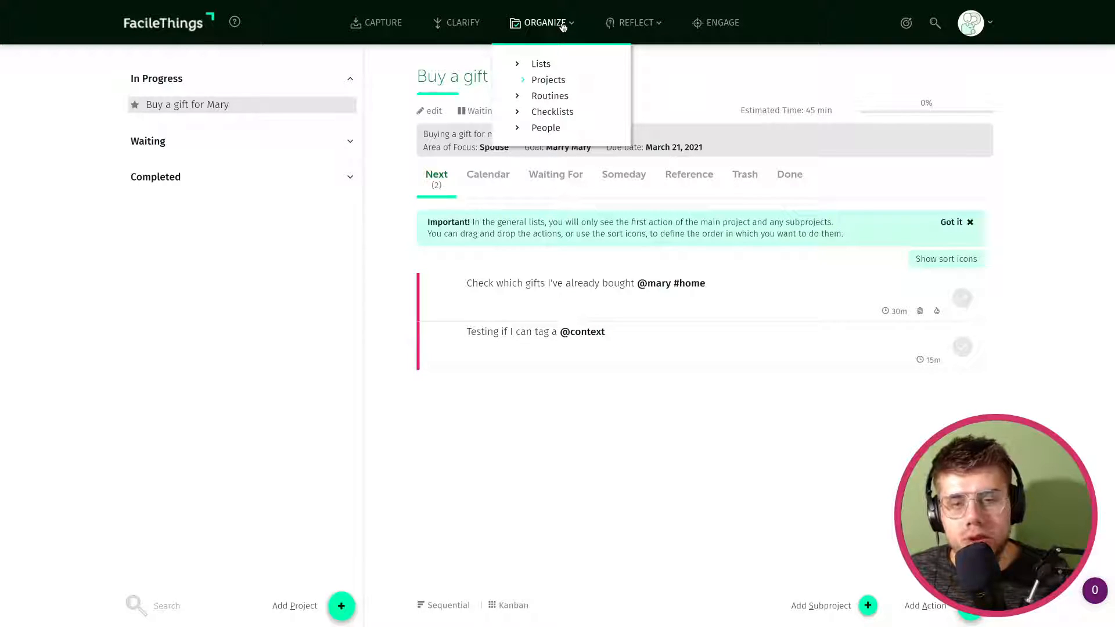
click(689, 89)
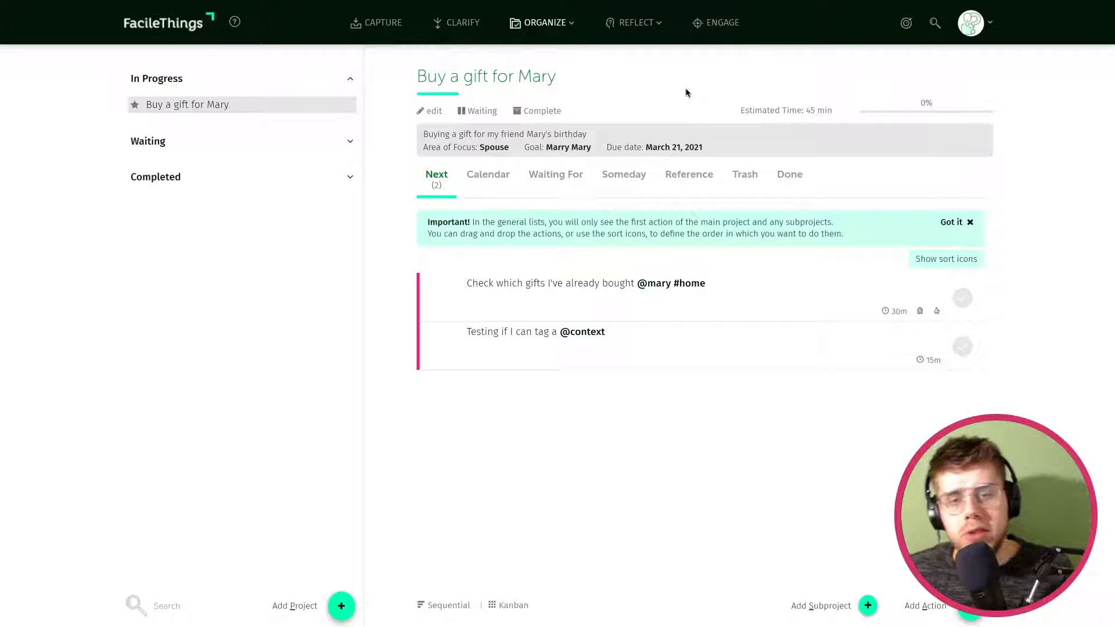
mouse_move(674, 96)
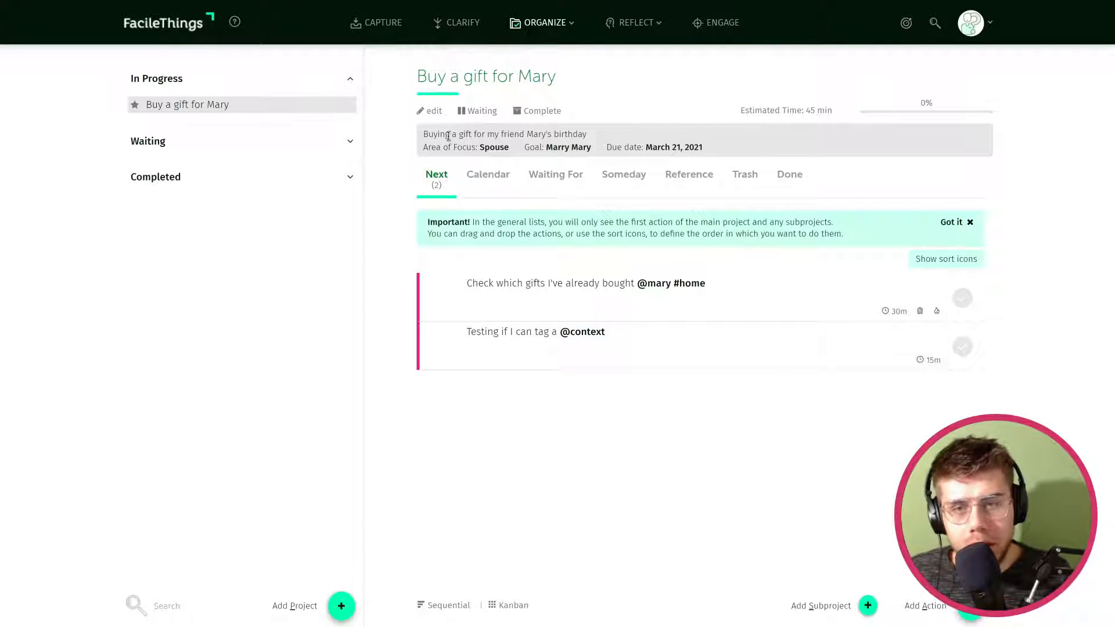
double_click(433, 148)
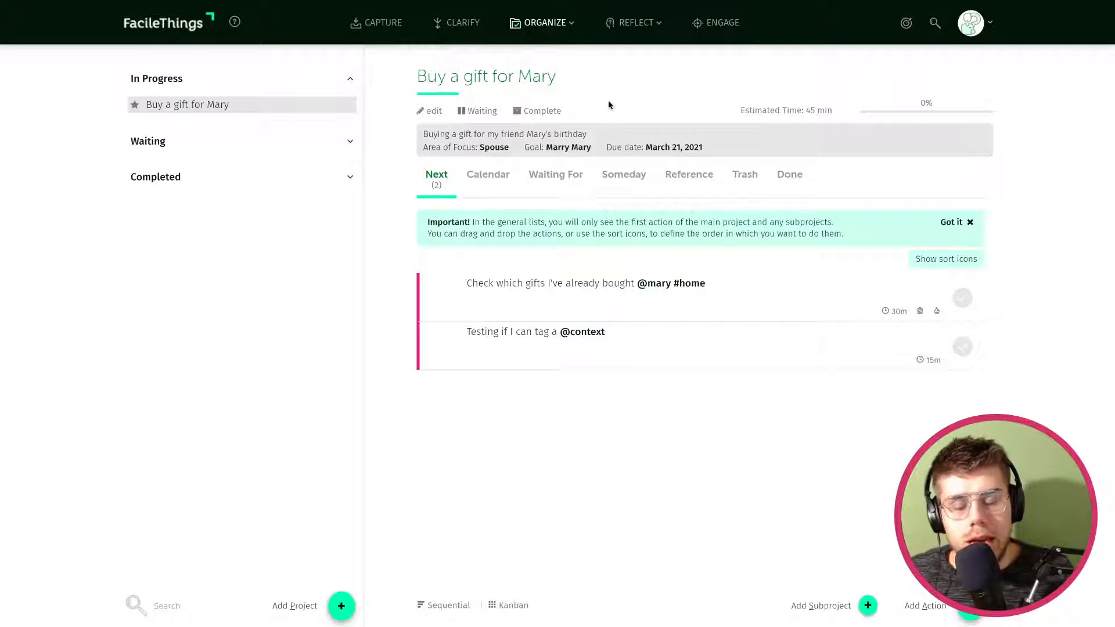
mouse_move(544, 150)
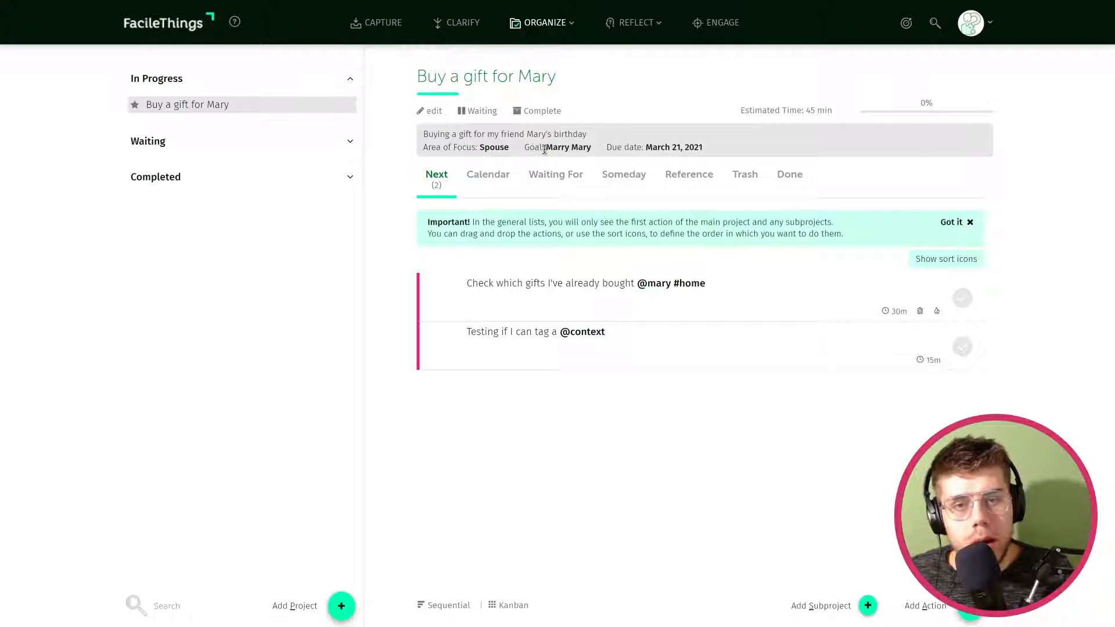
double_click(569, 147)
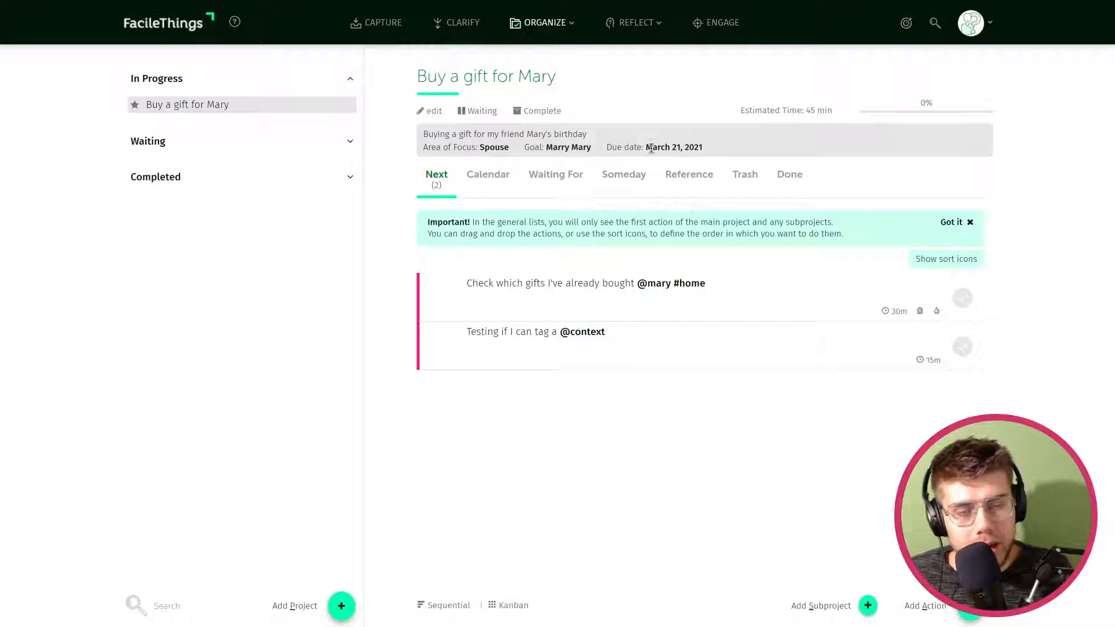
double_click(612, 147)
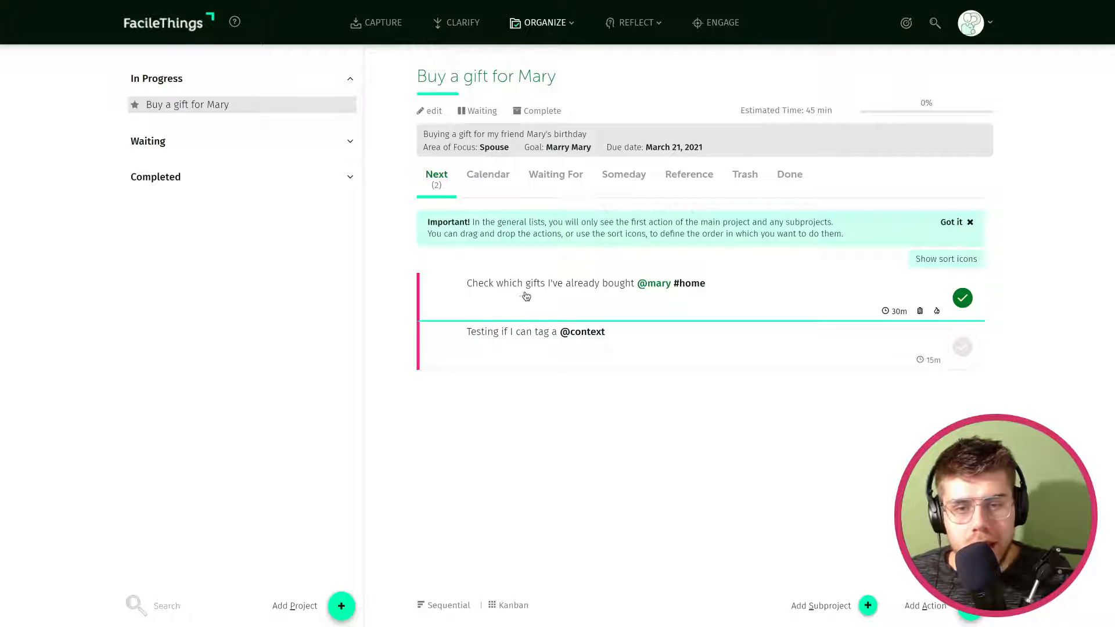
mouse_move(622, 290)
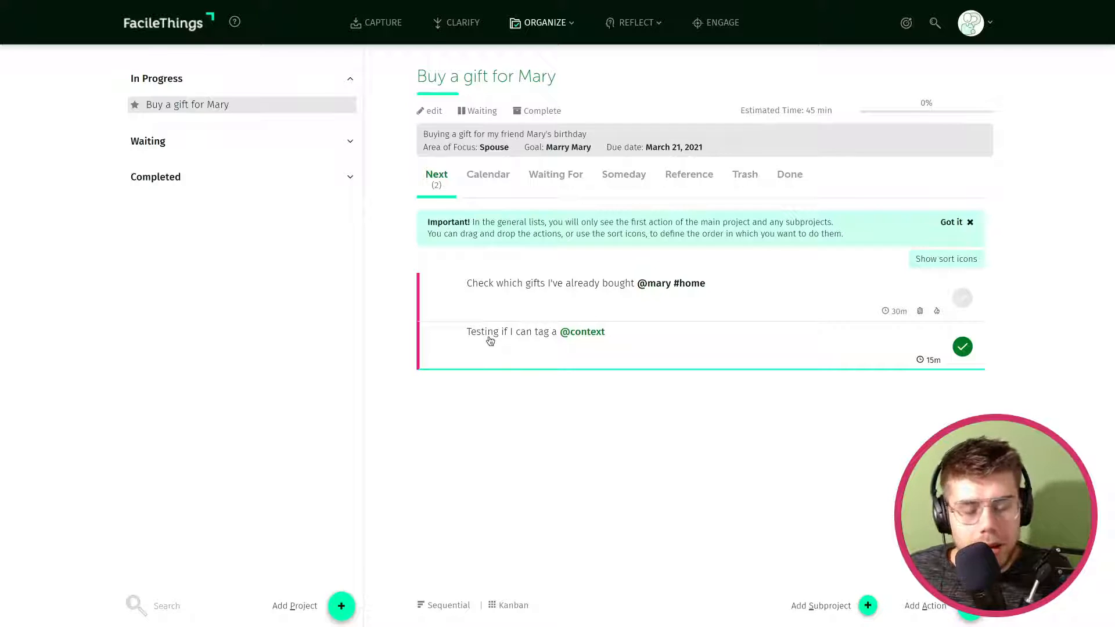
mouse_move(831, 372)
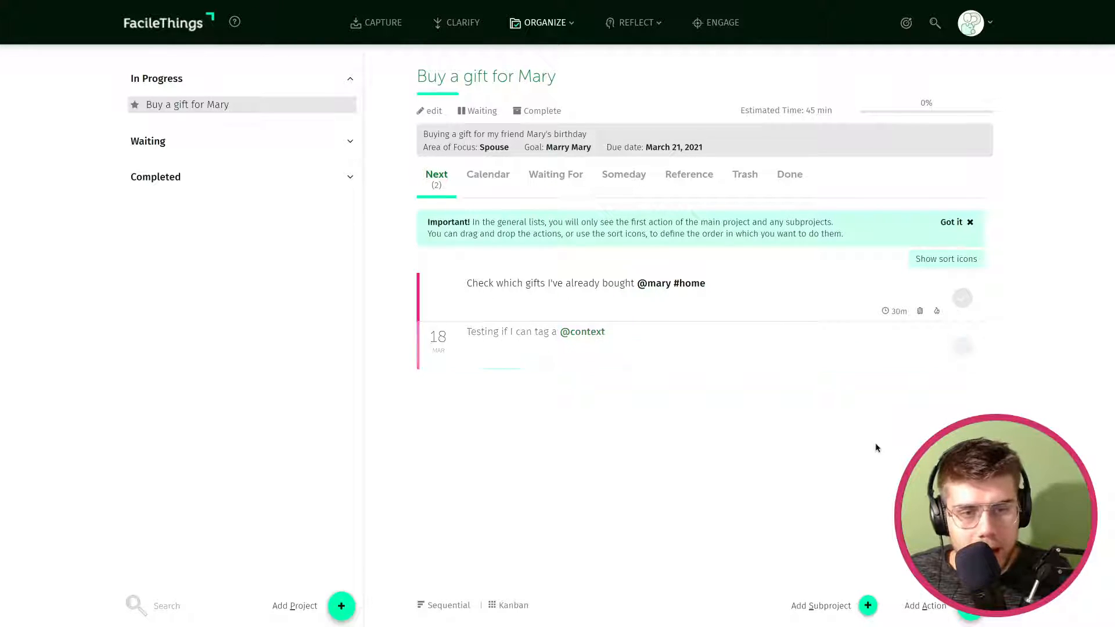
click(962, 299)
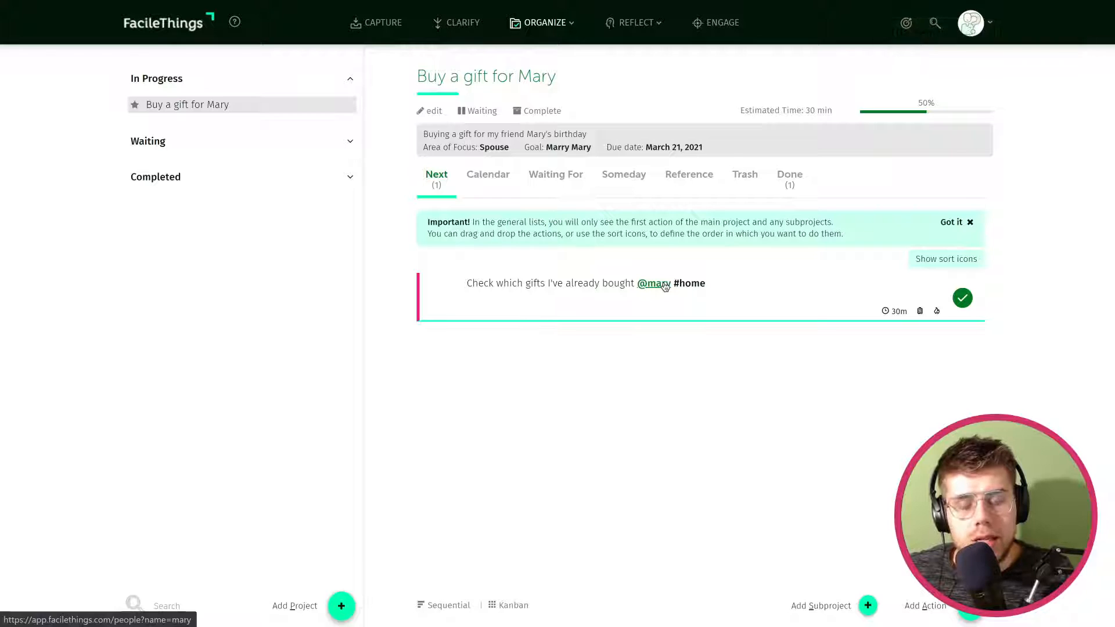
click(653, 284)
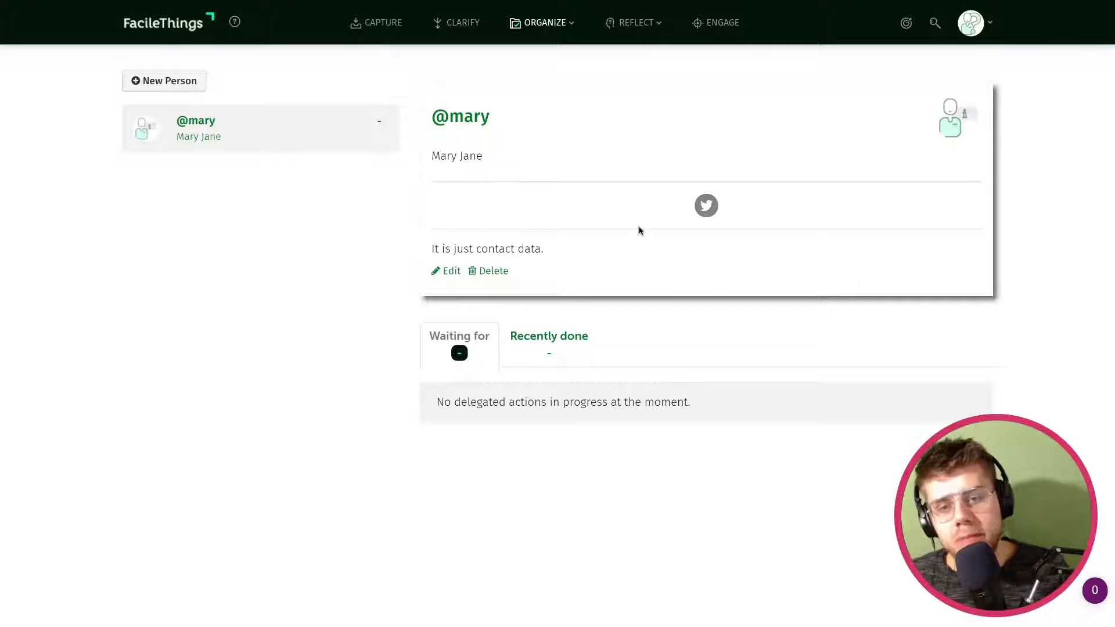
mouse_move(604, 40)
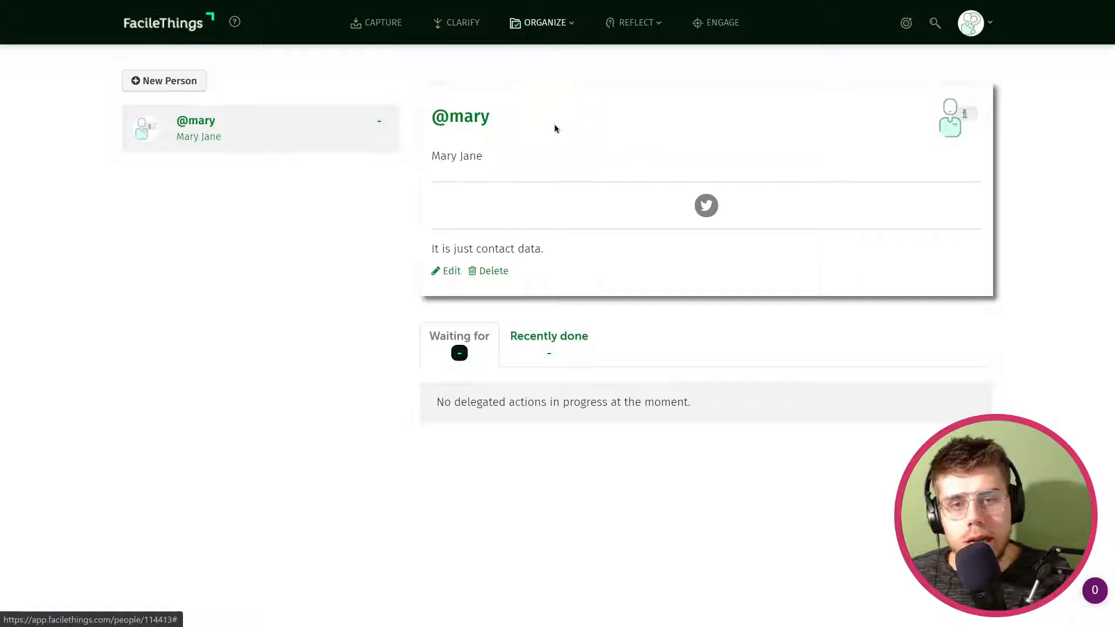
mouse_move(450, 105)
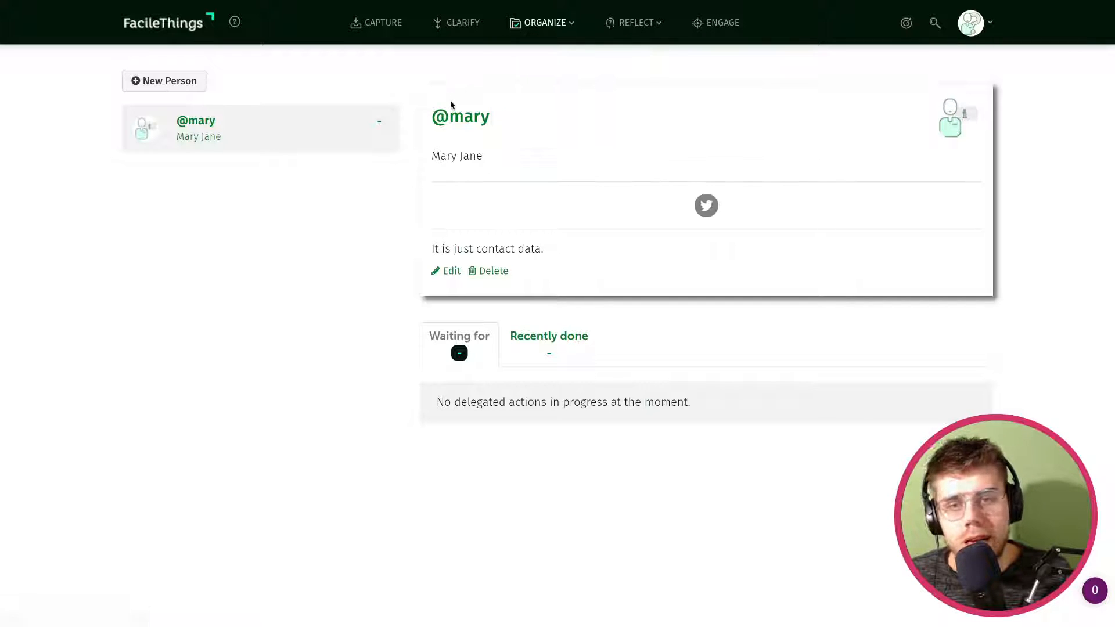
mouse_move(530, 135)
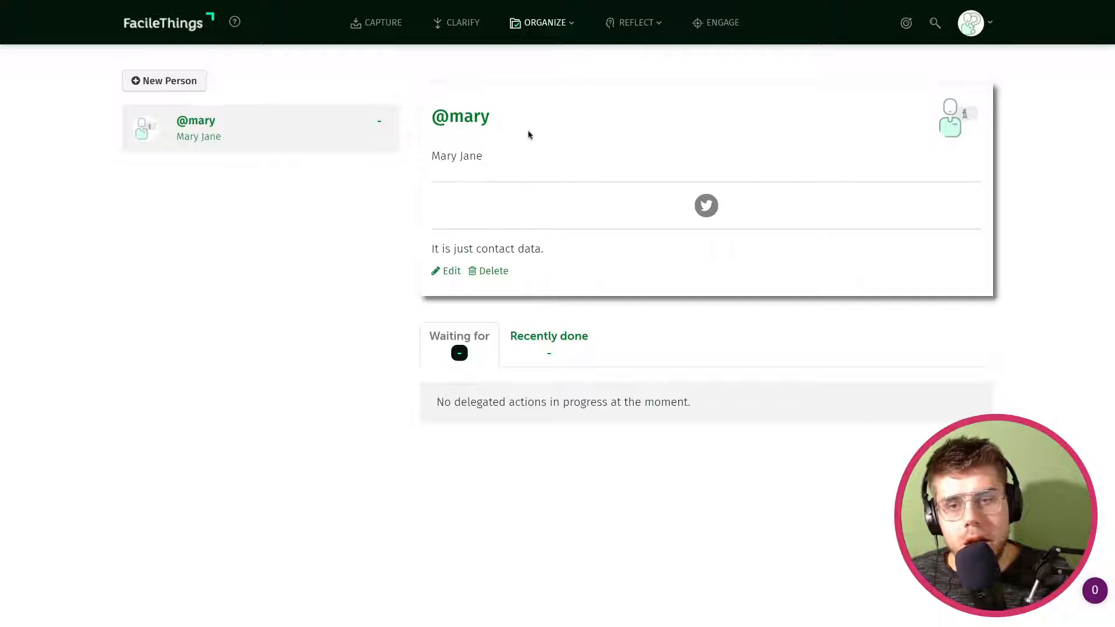
mouse_move(473, 351)
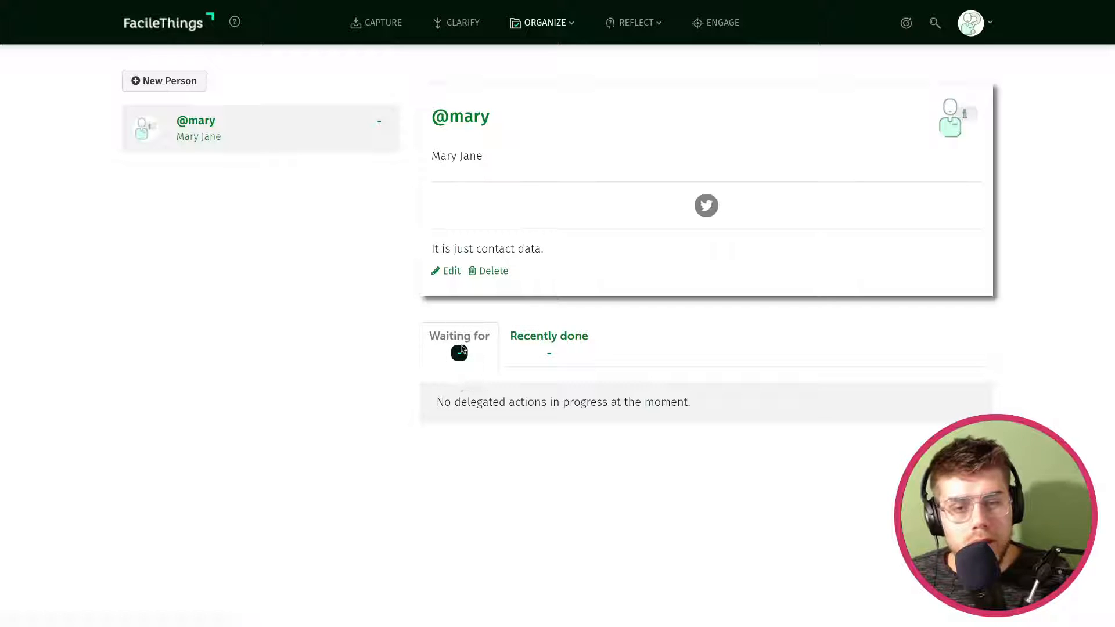
click(548, 342)
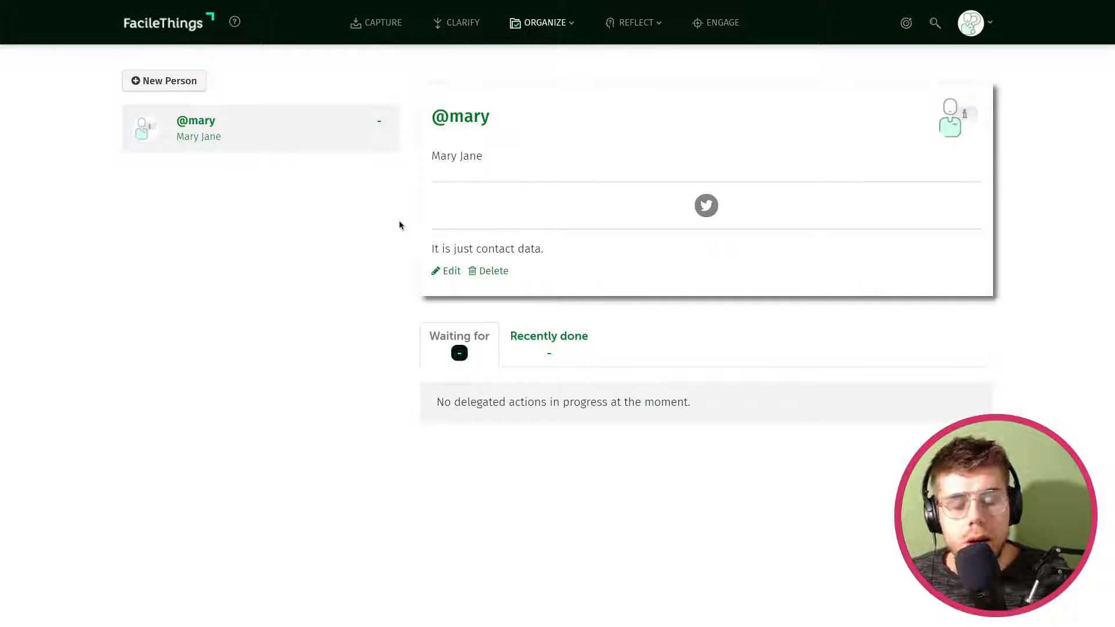
mouse_move(556, 150)
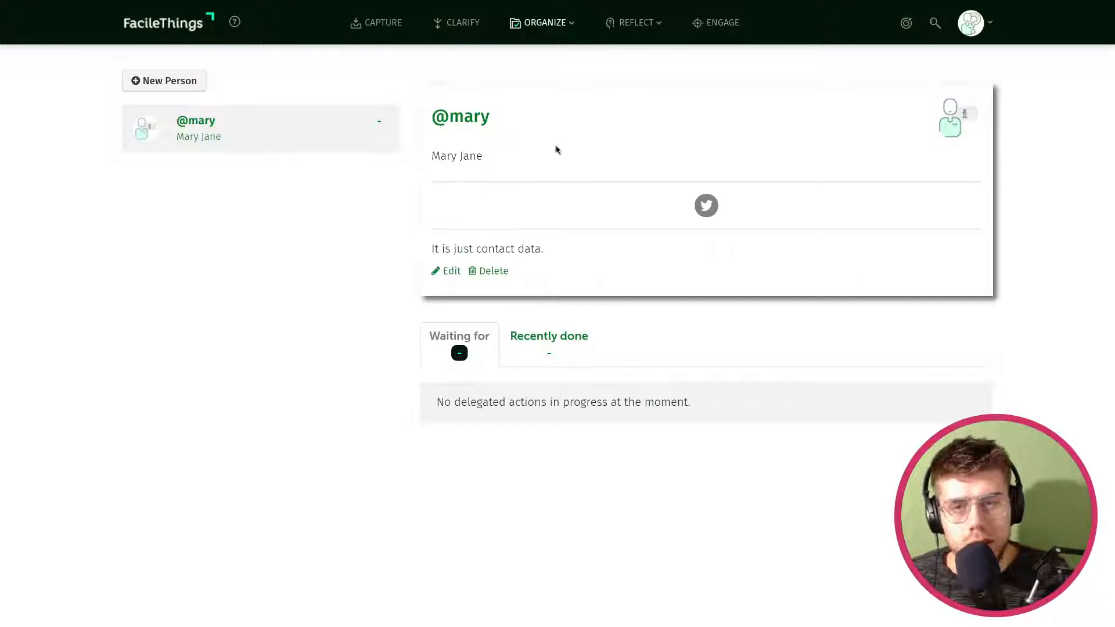
click(543, 22)
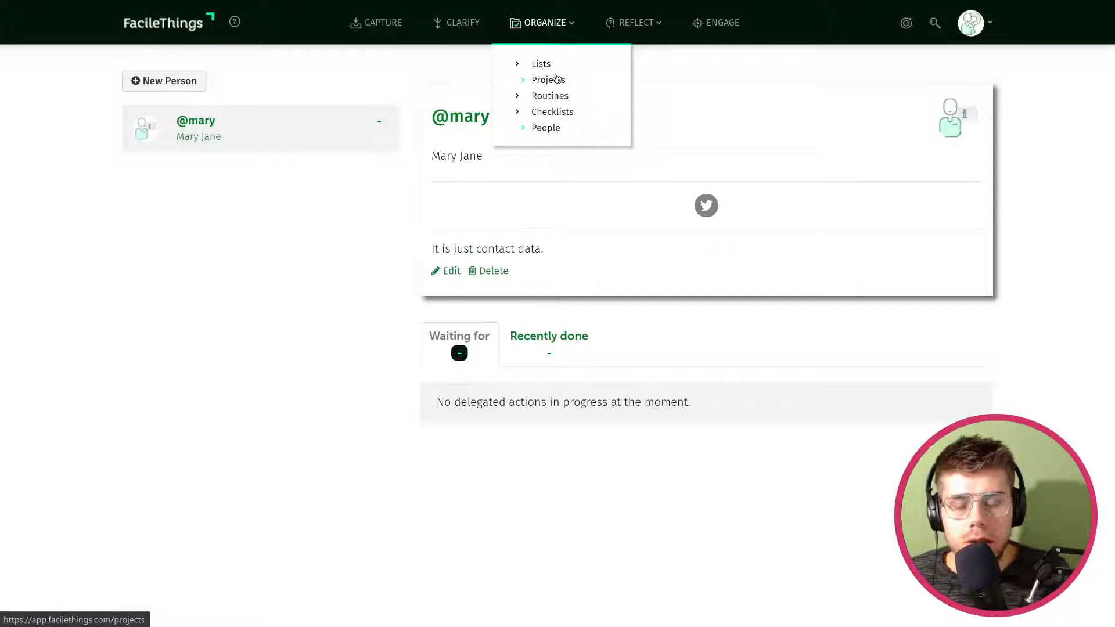
mouse_move(549, 96)
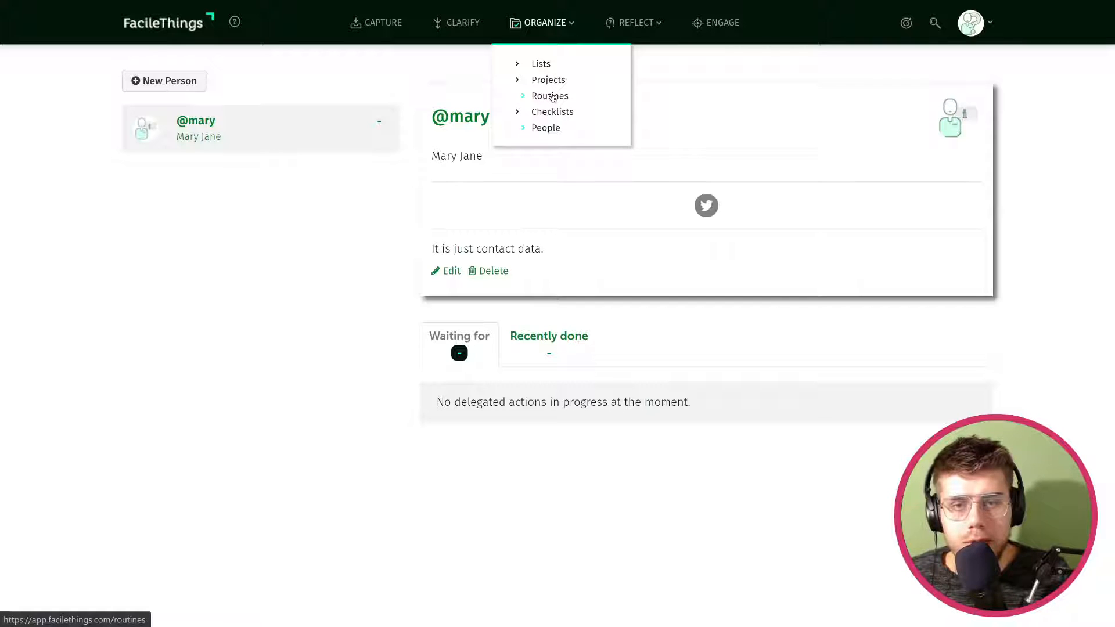
- View the daily routines and open the Exercise routine, recurring daily at 08:00 for Weigh 80 kgs
click(549, 95)
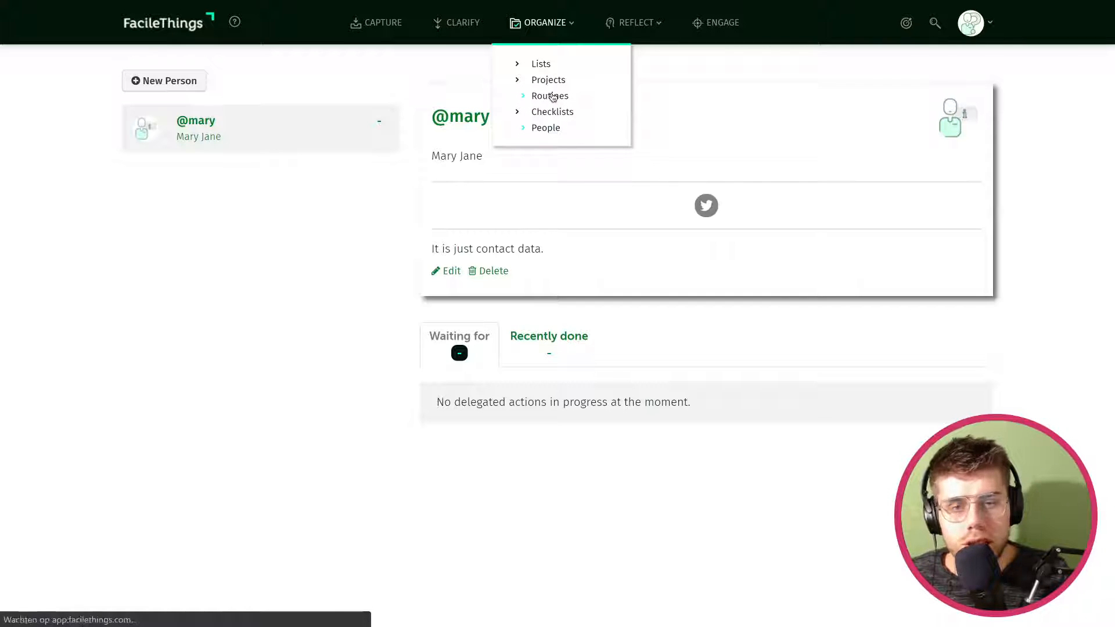
click(550, 97)
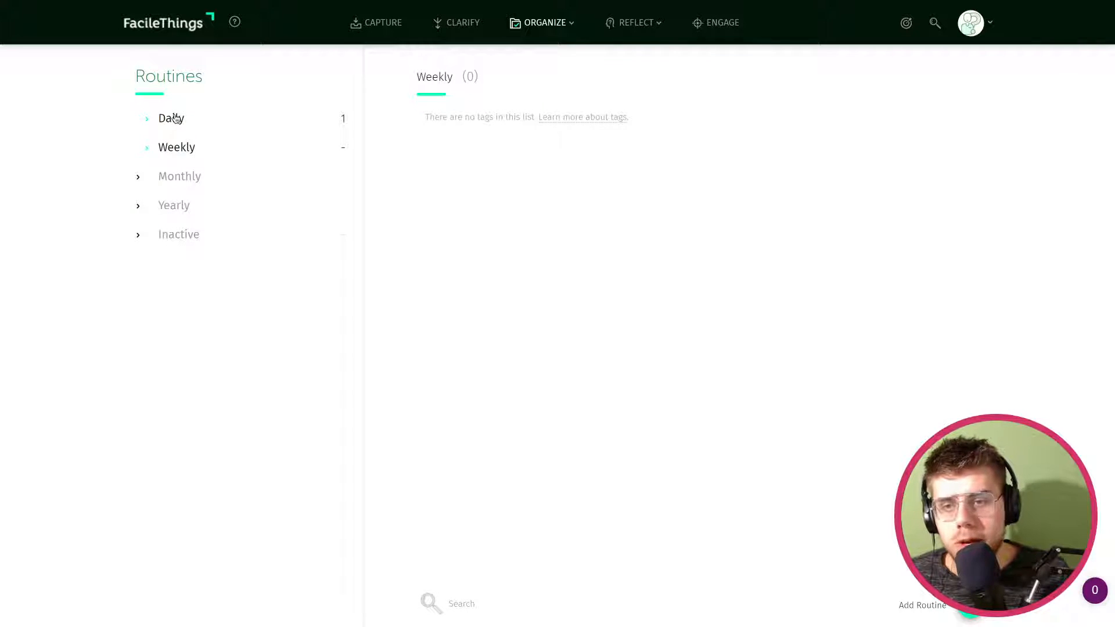
click(171, 118)
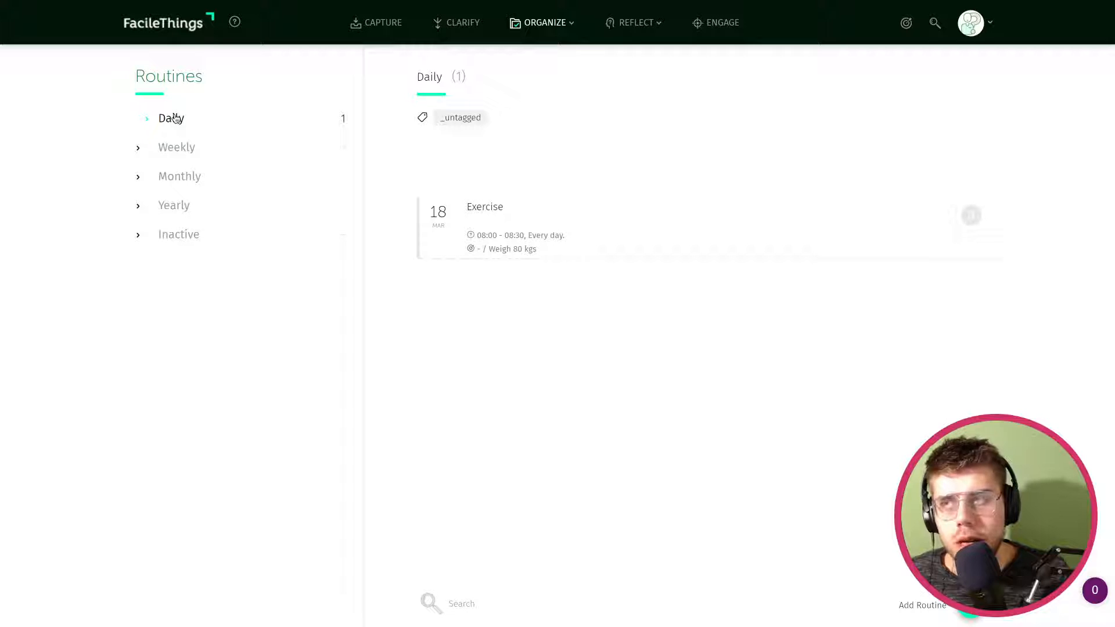
mouse_move(478, 162)
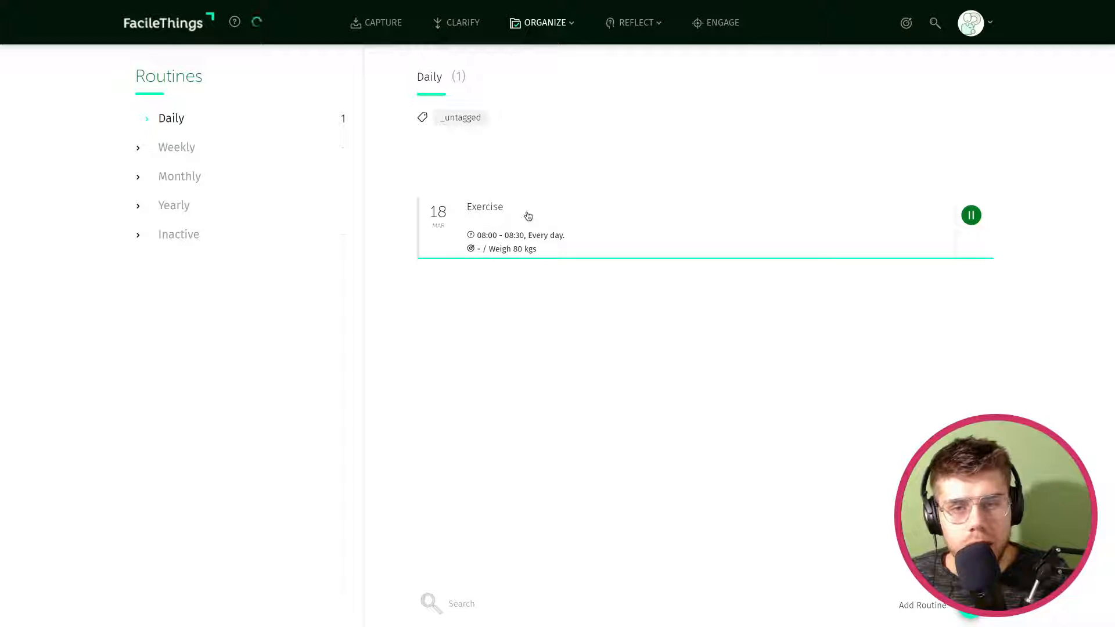
click(484, 206)
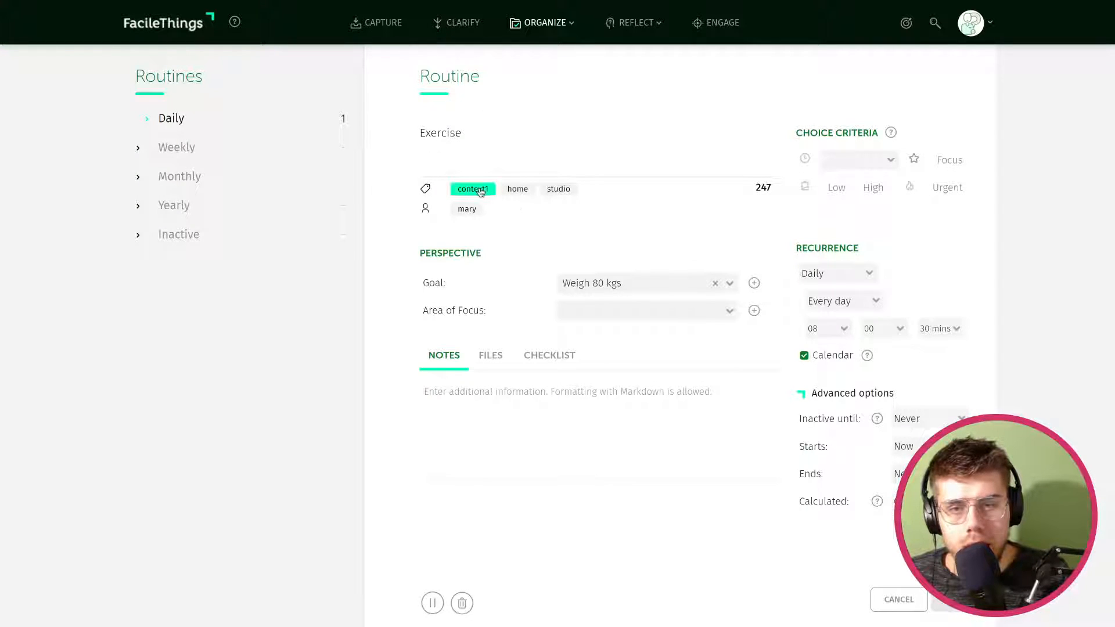
click(467, 208)
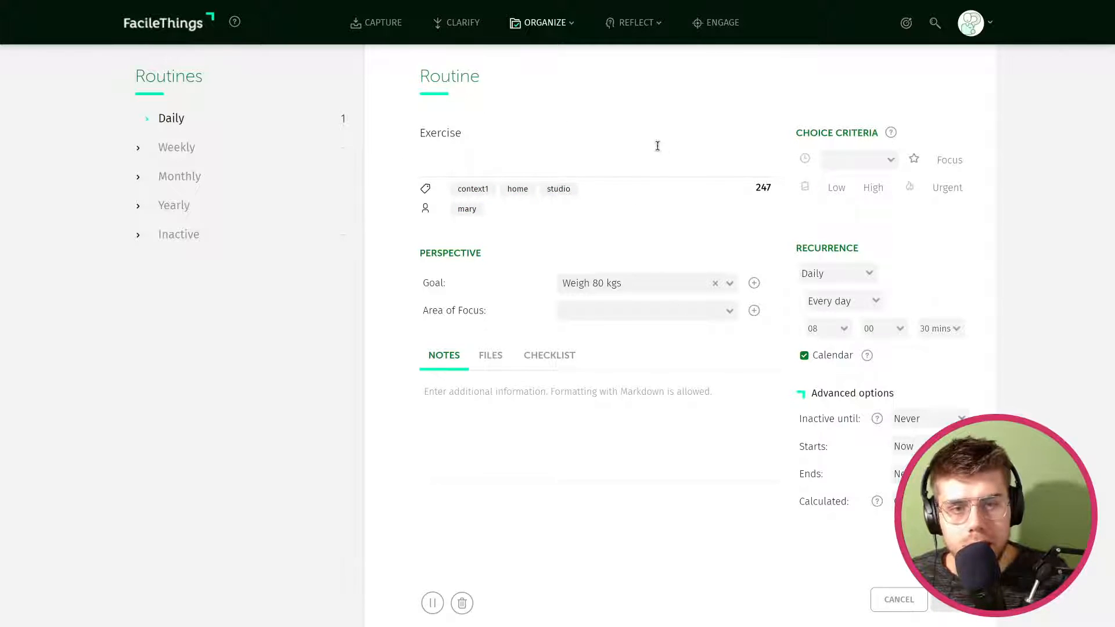
mouse_move(866, 254)
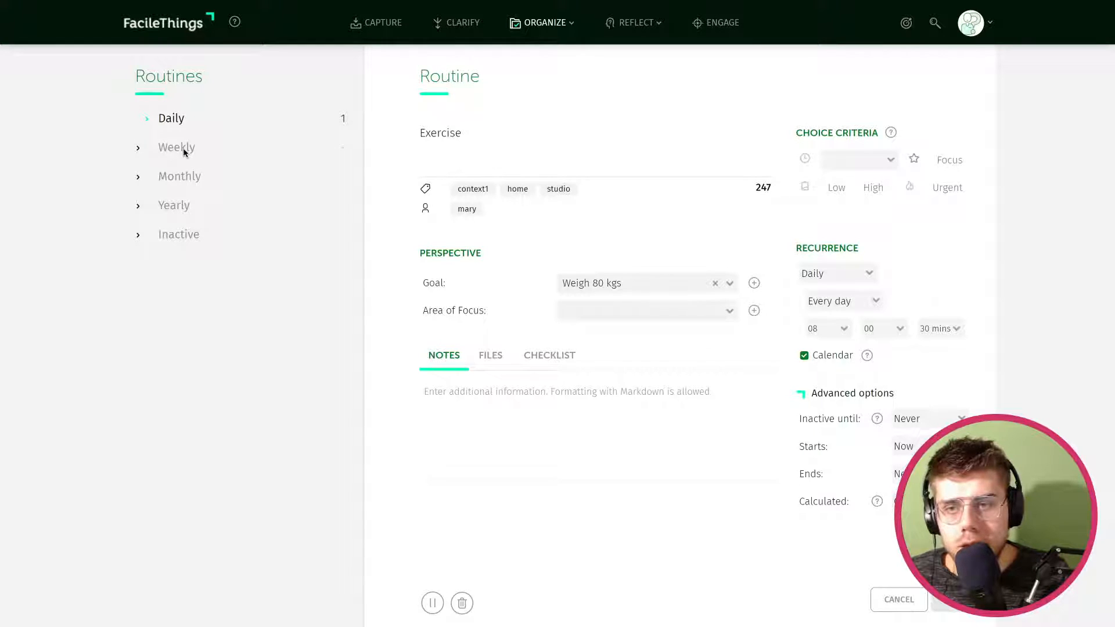
mouse_move(155, 223)
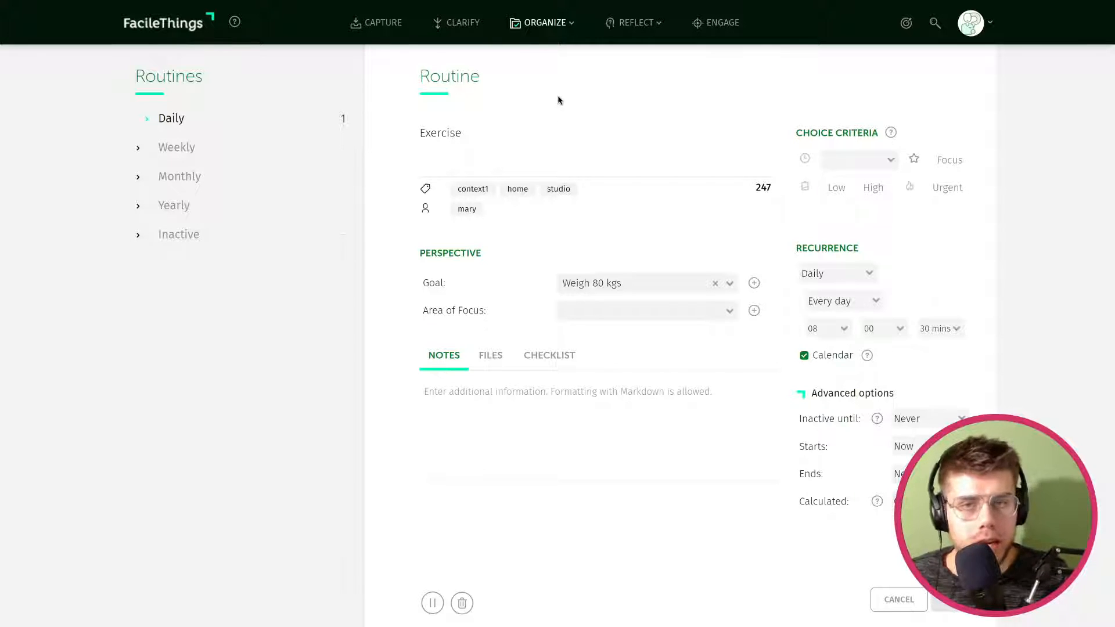
click(543, 23)
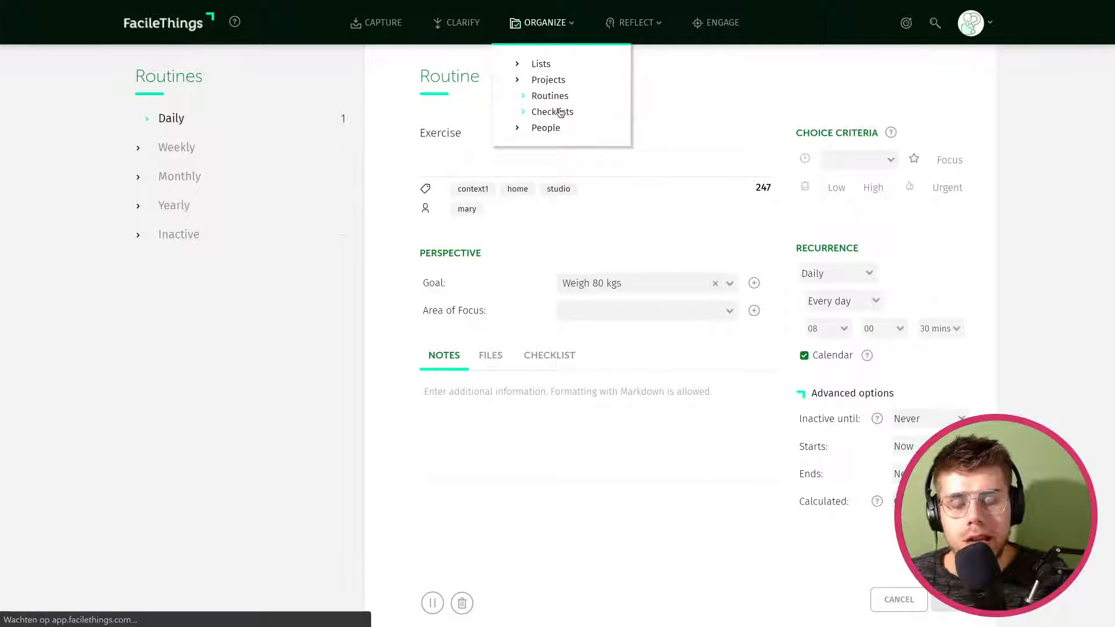
- Open the Grocery list checklist with its Bananas and Apples checkpoints
click(551, 111)
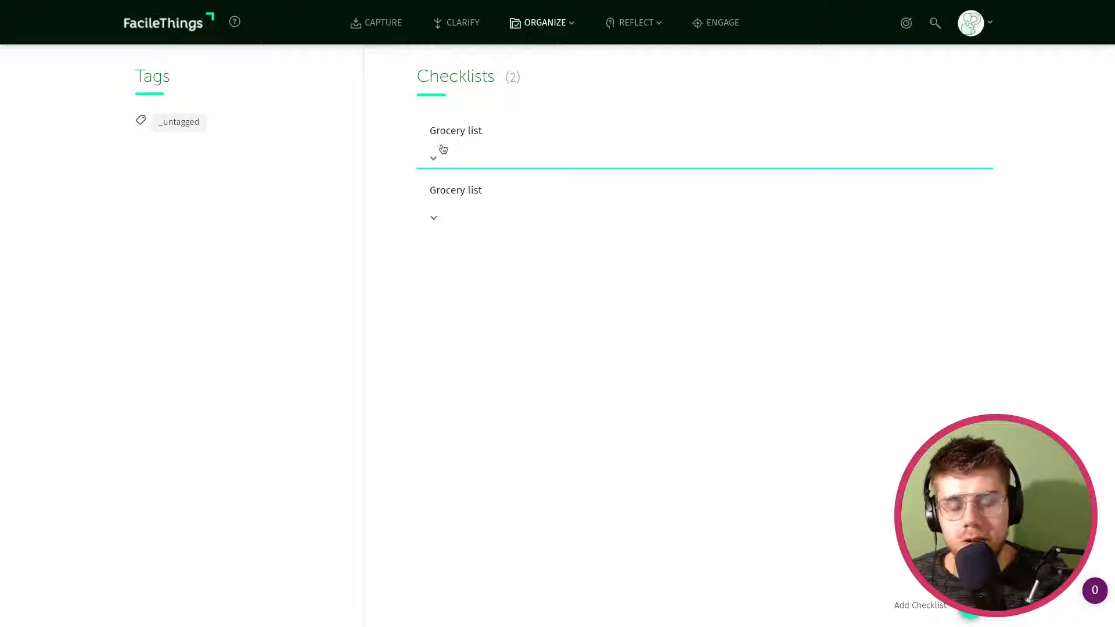
click(455, 130)
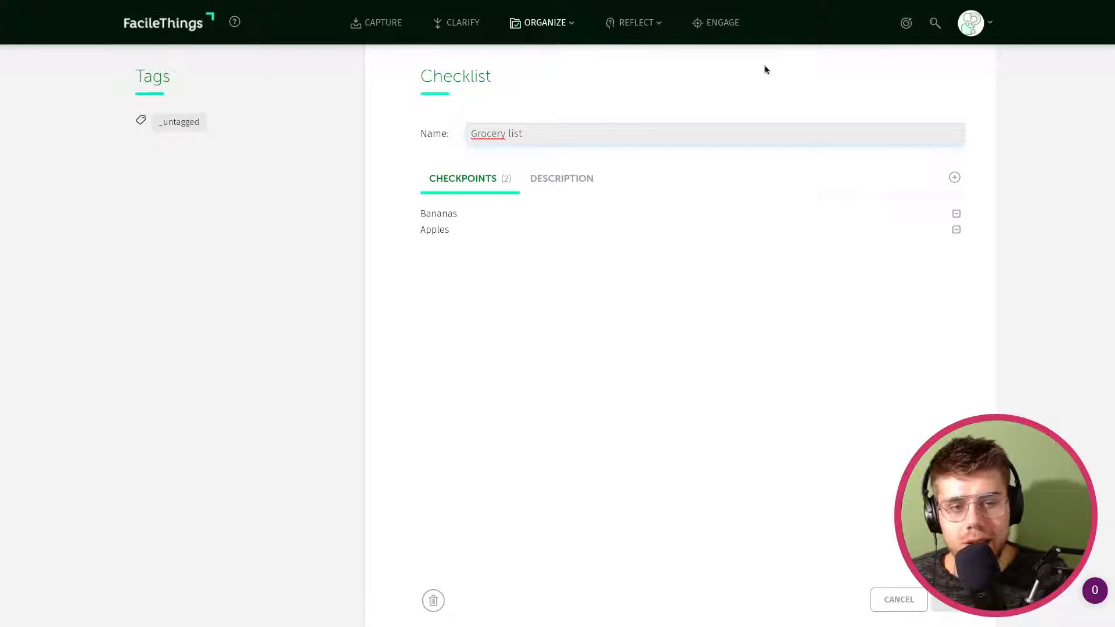
click(542, 22)
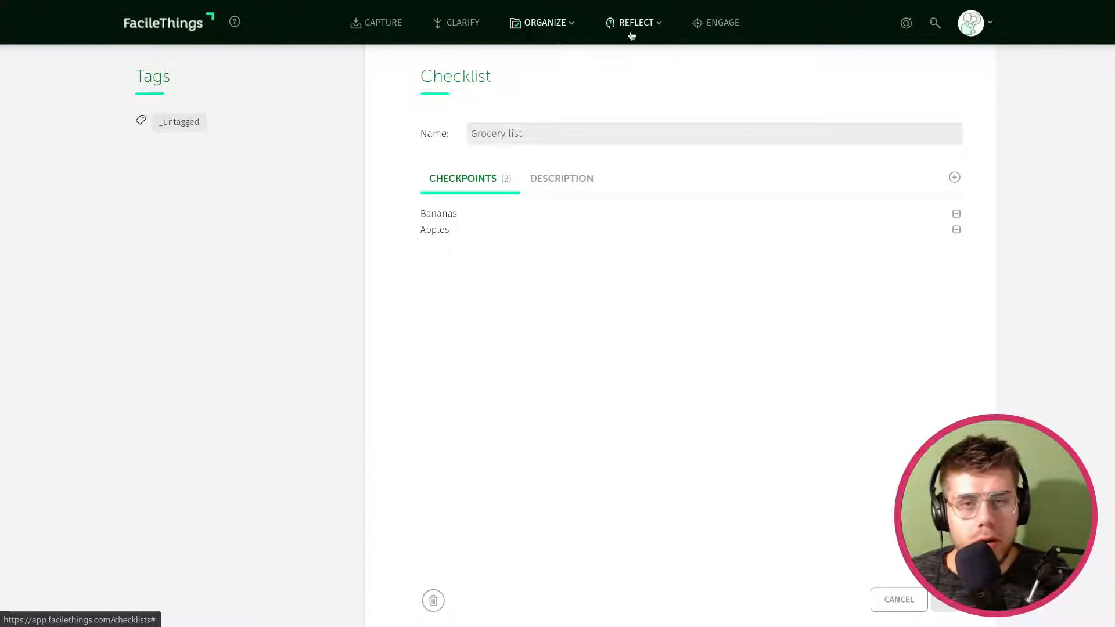
- Go to Reflect's Perspective levels and view the Vision and Goals levels
click(637, 22)
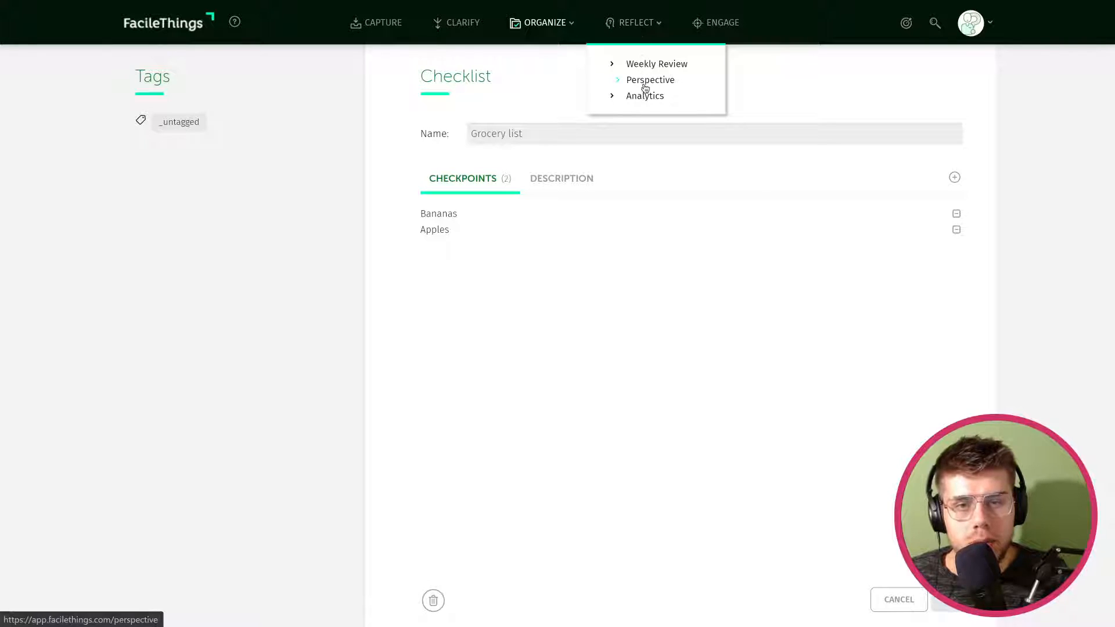
click(649, 80)
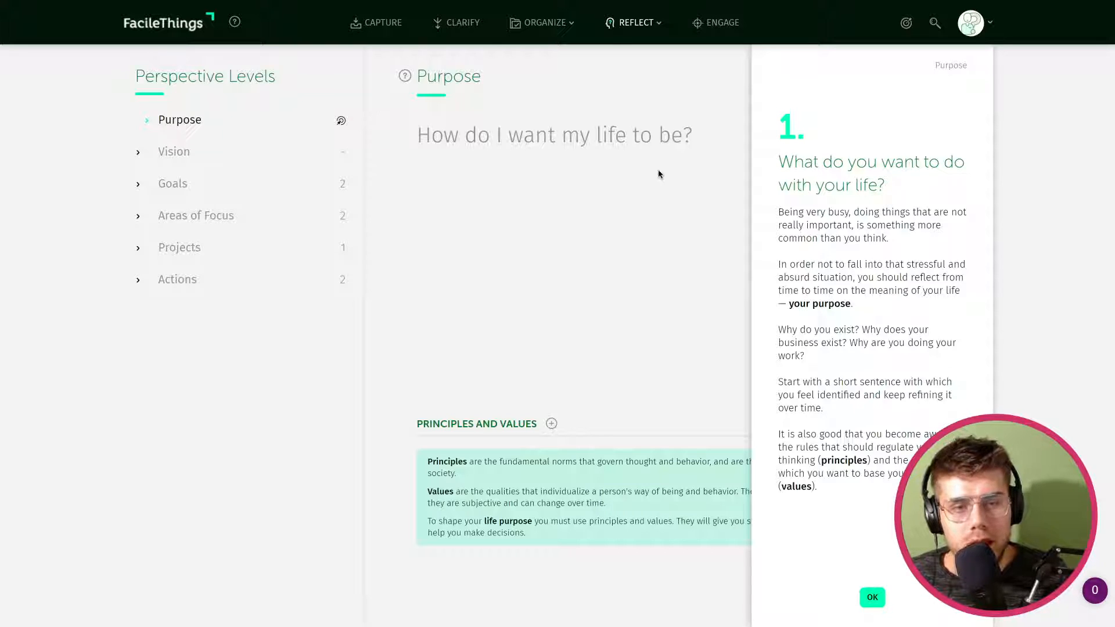
mouse_move(823, 177)
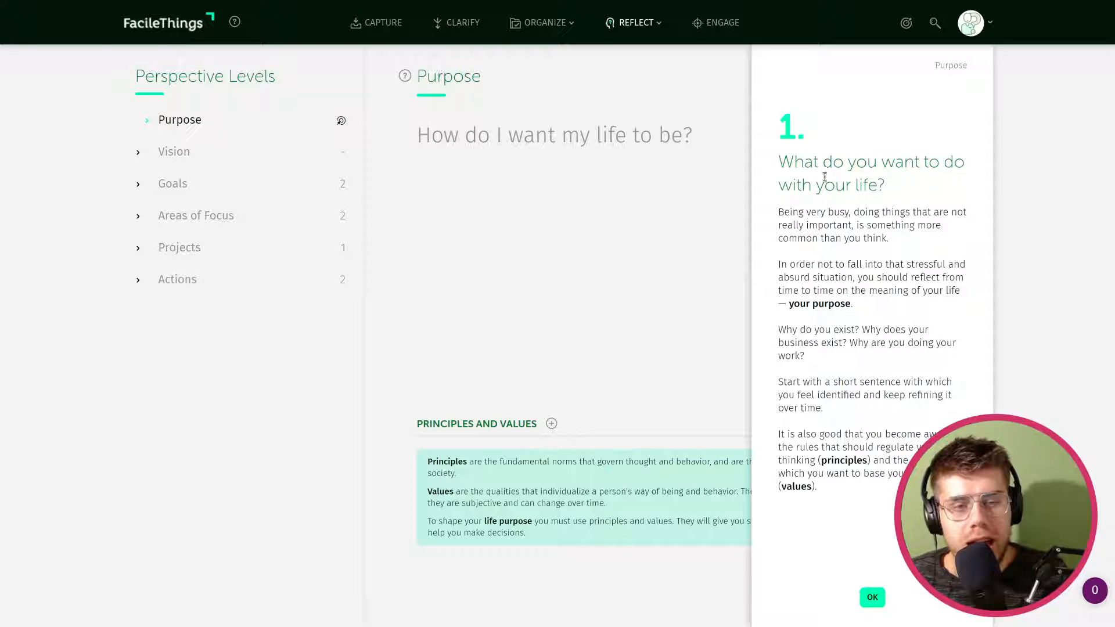
drag(777, 161, 884, 185)
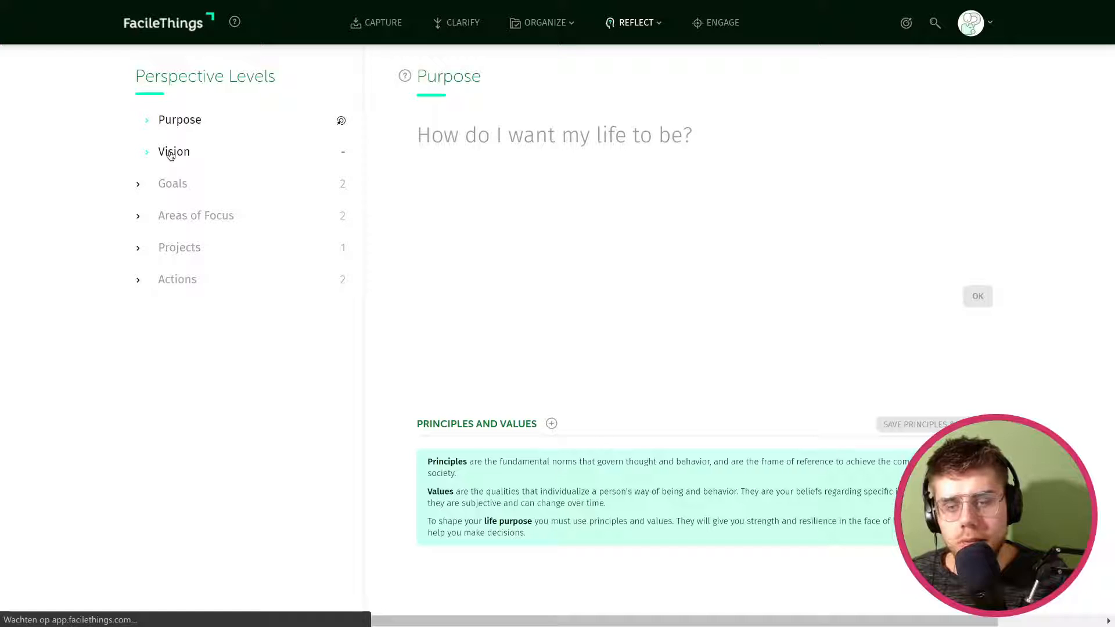
click(173, 151)
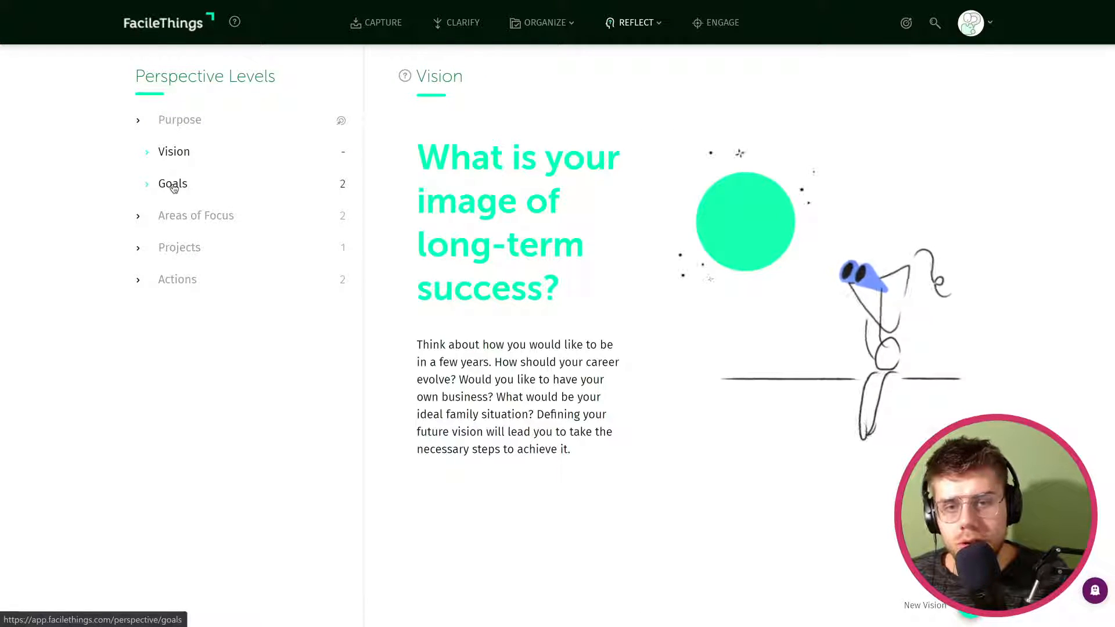
click(172, 184)
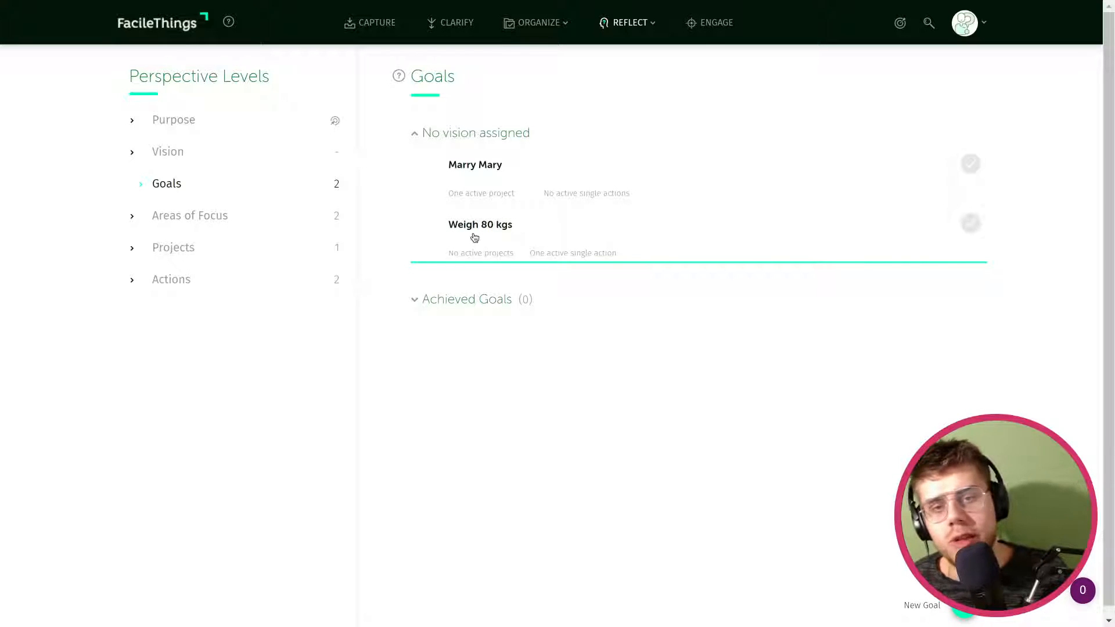
mouse_move(429, 237)
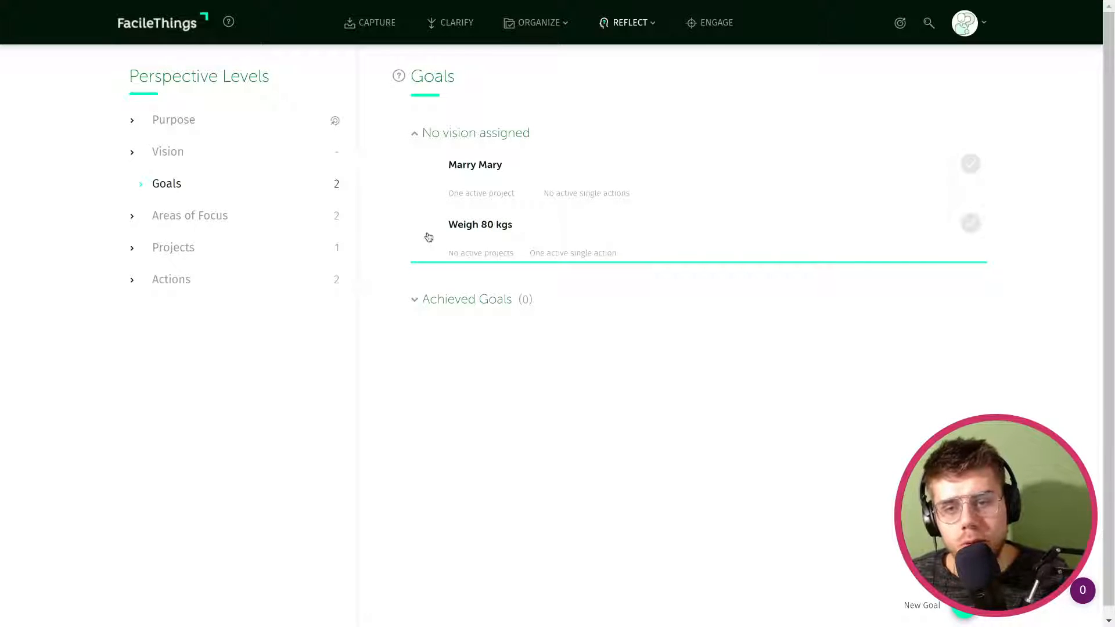
- View the Areas of Focus, Projects and Actions levels, listing Exercise and Record a GTD video
click(189, 216)
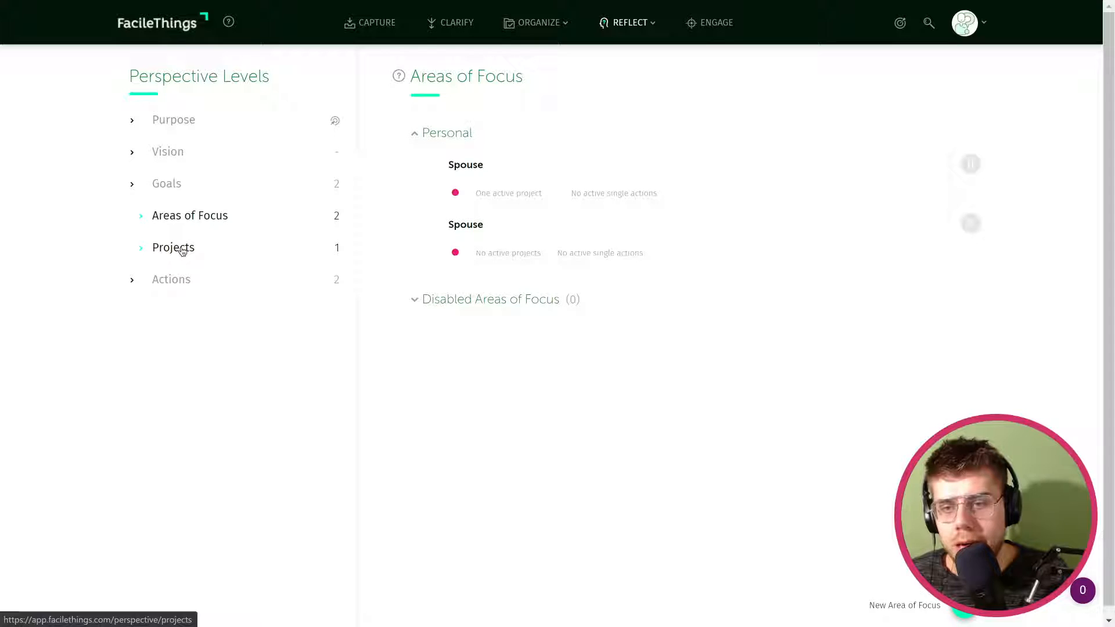
click(173, 246)
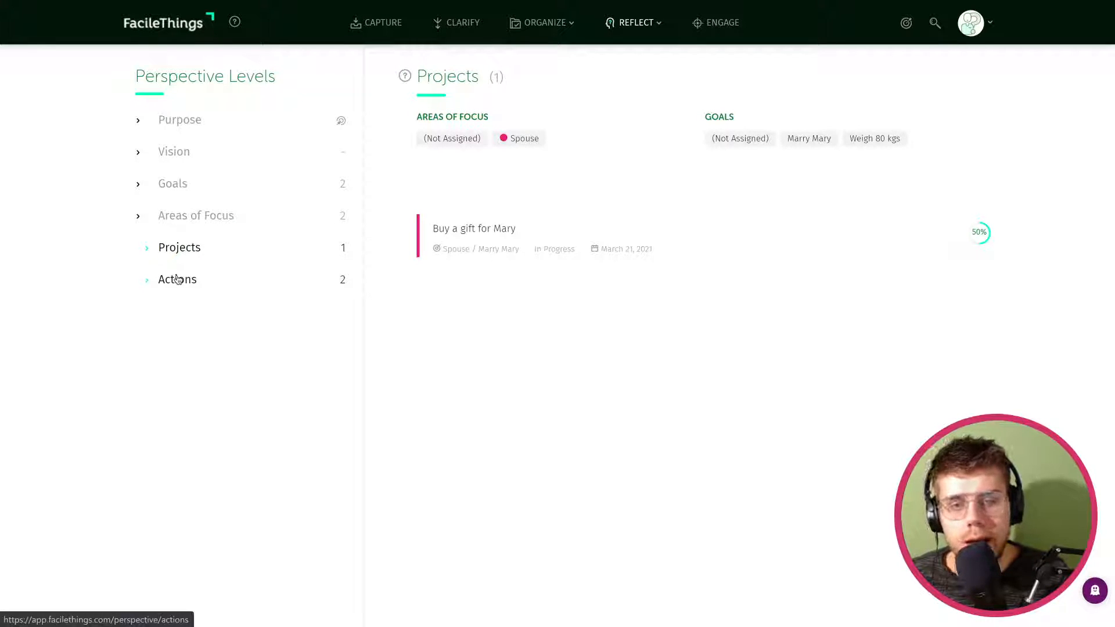
click(177, 279)
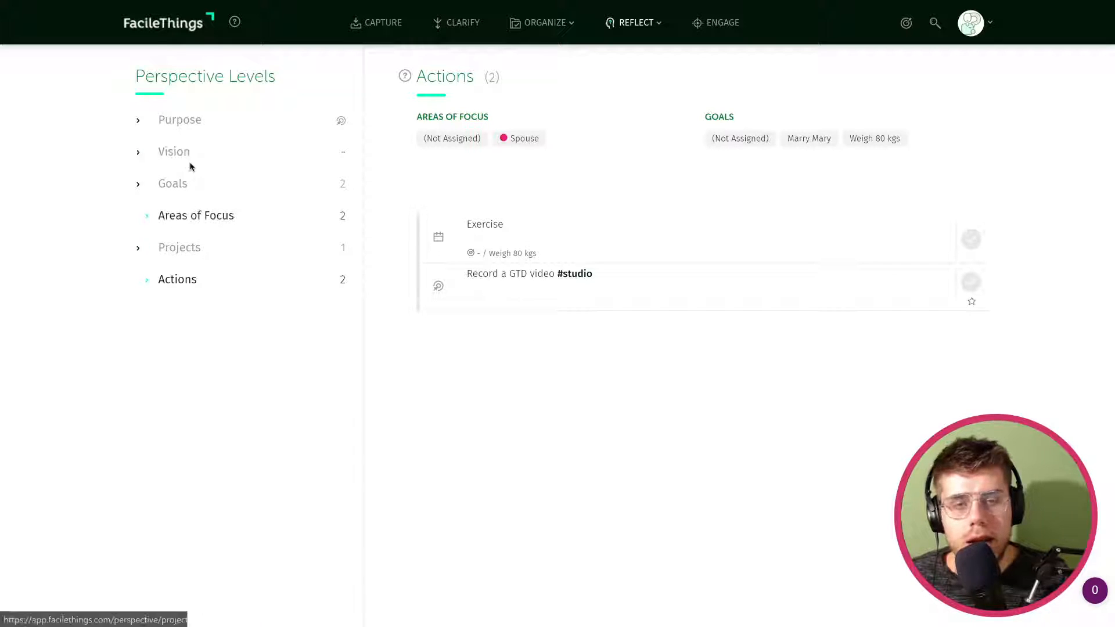
click(631, 22)
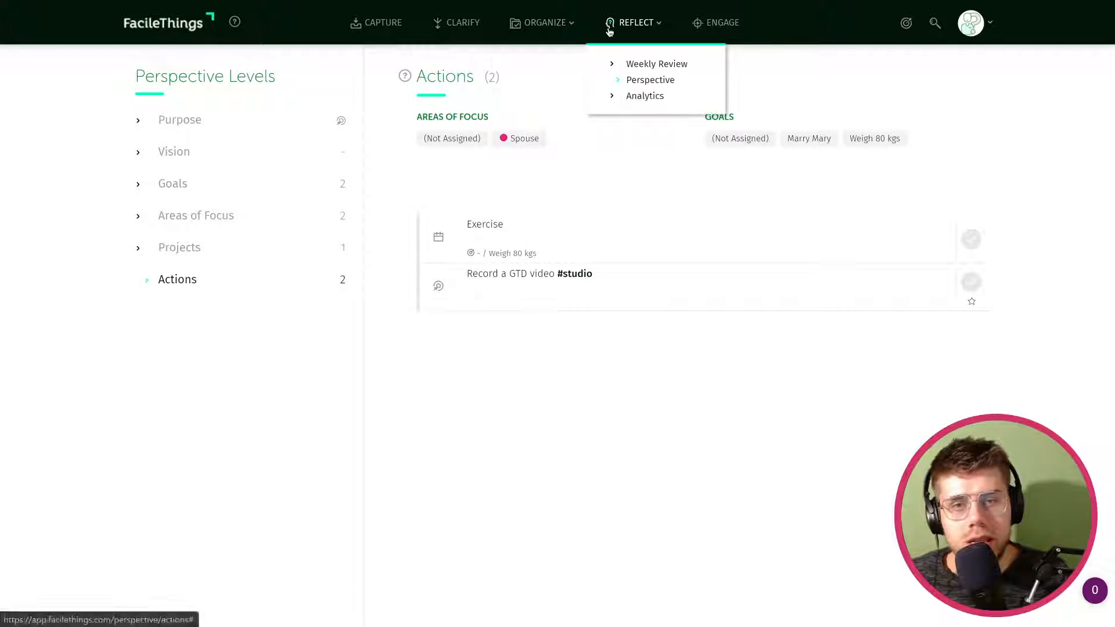
click(542, 22)
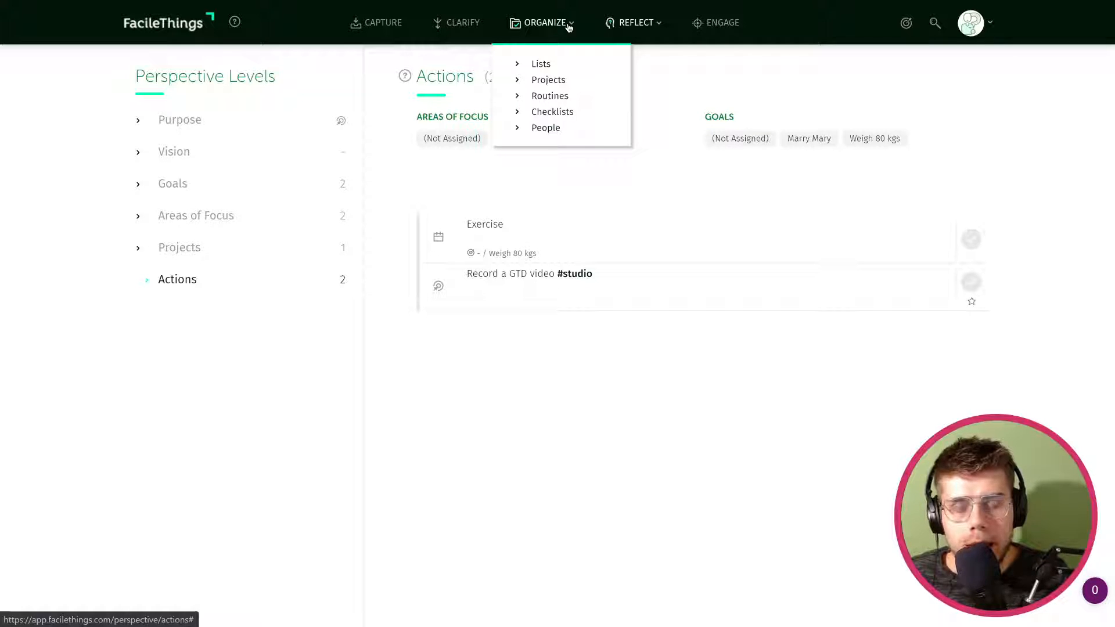
- Show the Engage dashboard with today's Exercise routine and the two next actions
click(540, 22)
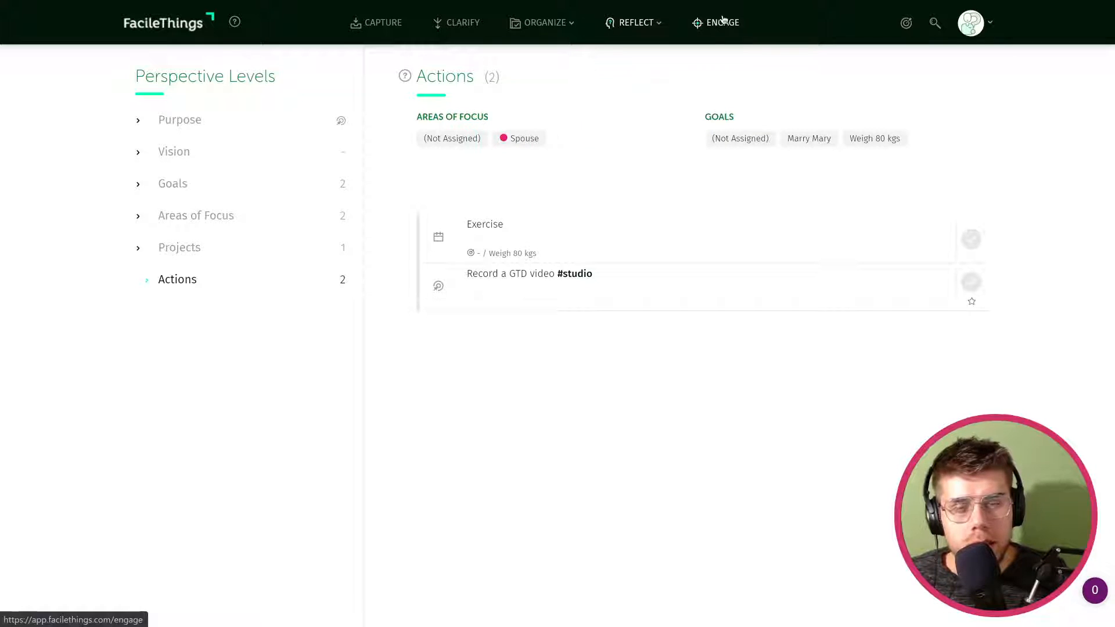
click(721, 22)
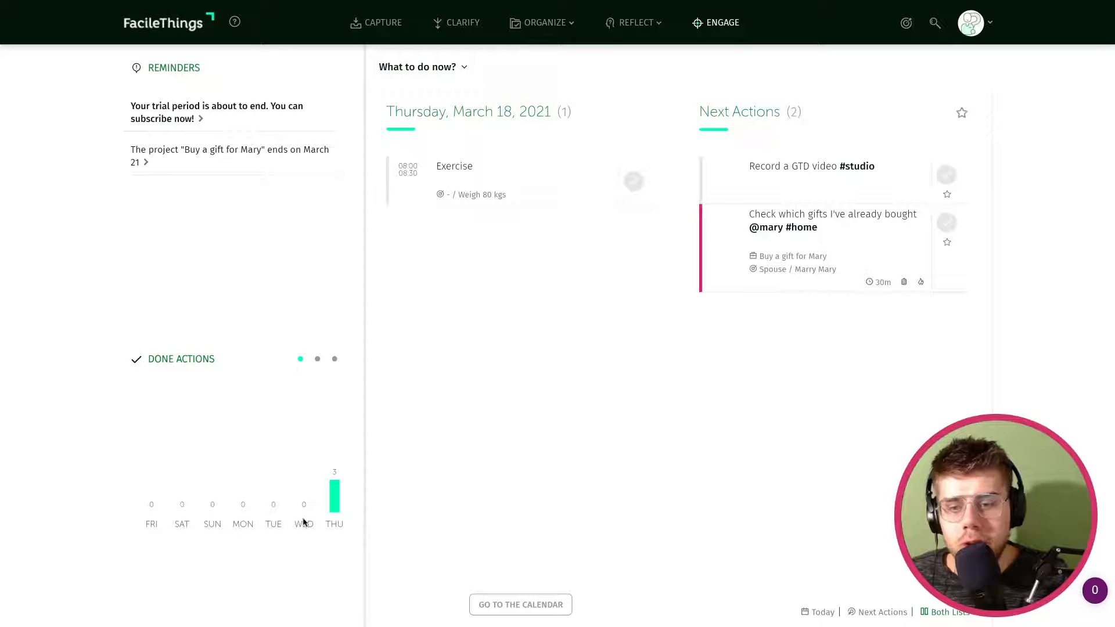
click(631, 181)
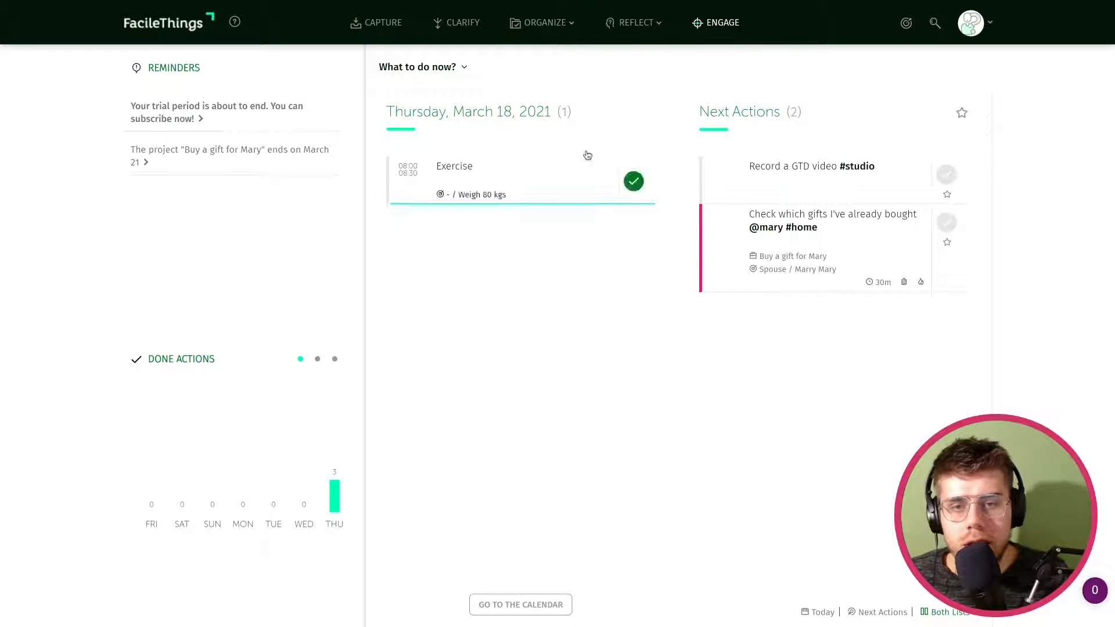
click(632, 181)
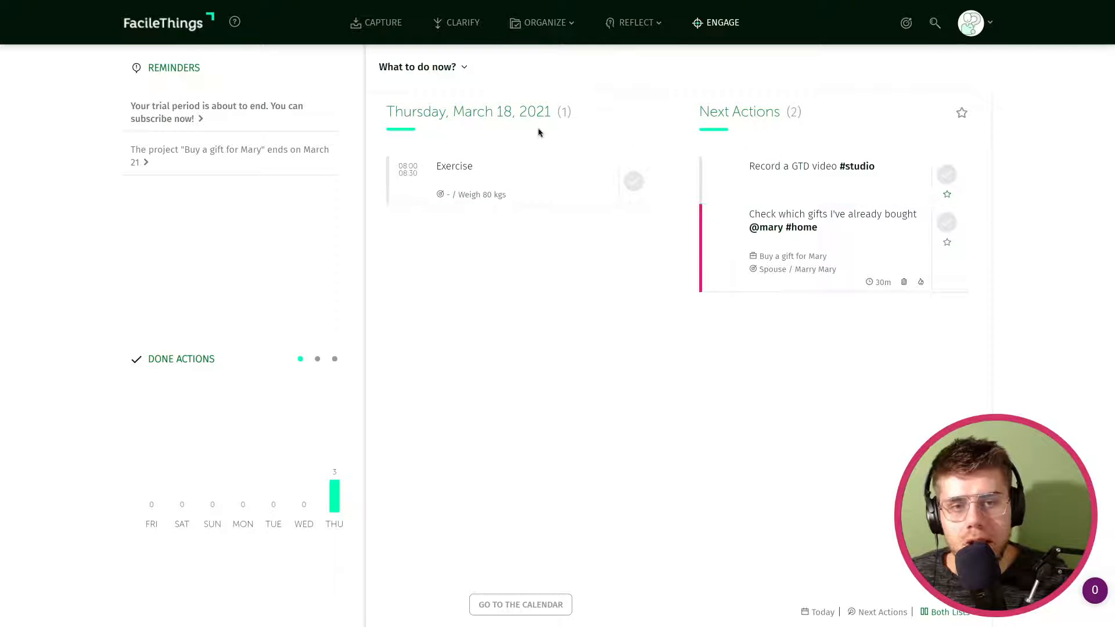
mouse_move(463, 141)
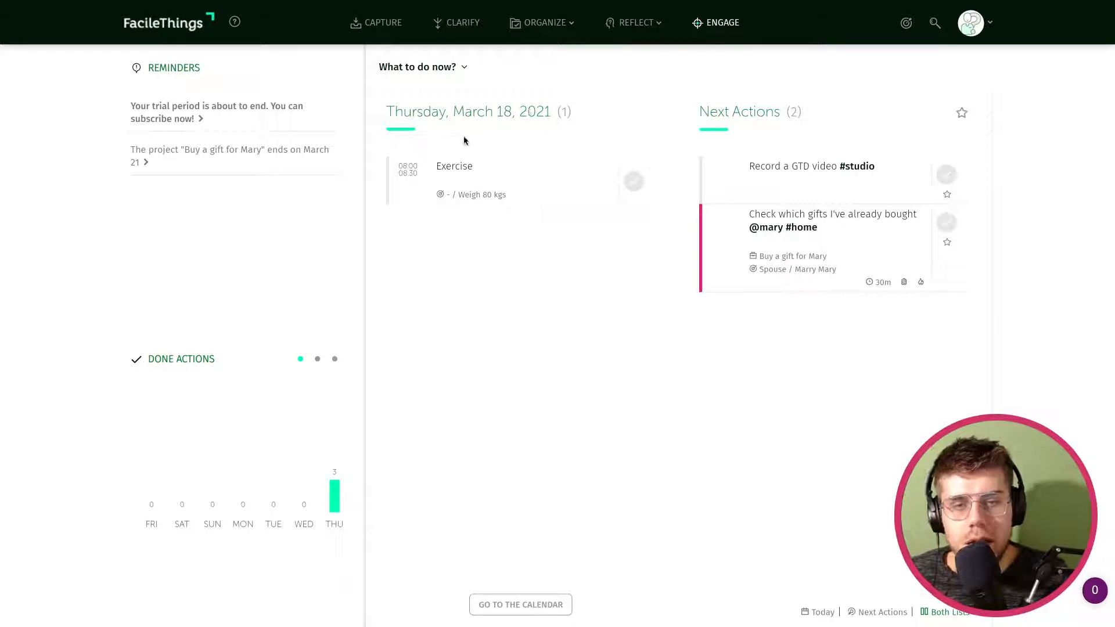